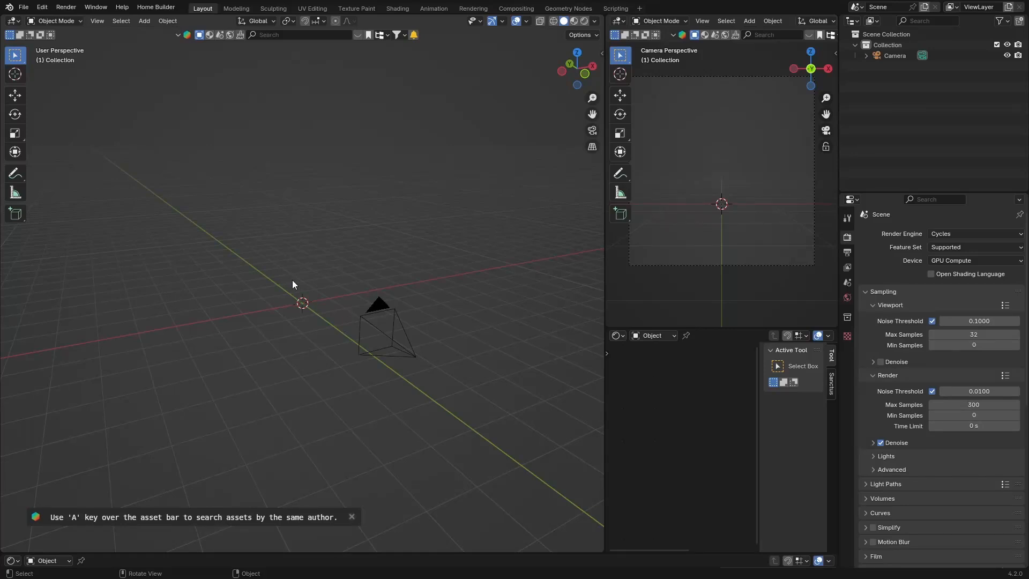
pyautogui.moveTo(301, 273)
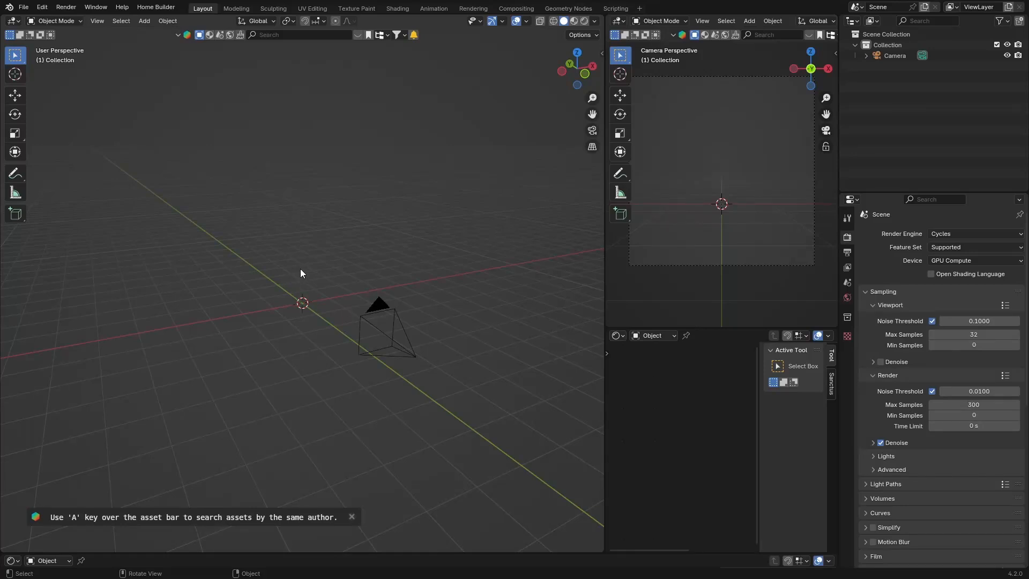
pyautogui.moveTo(193, 277)
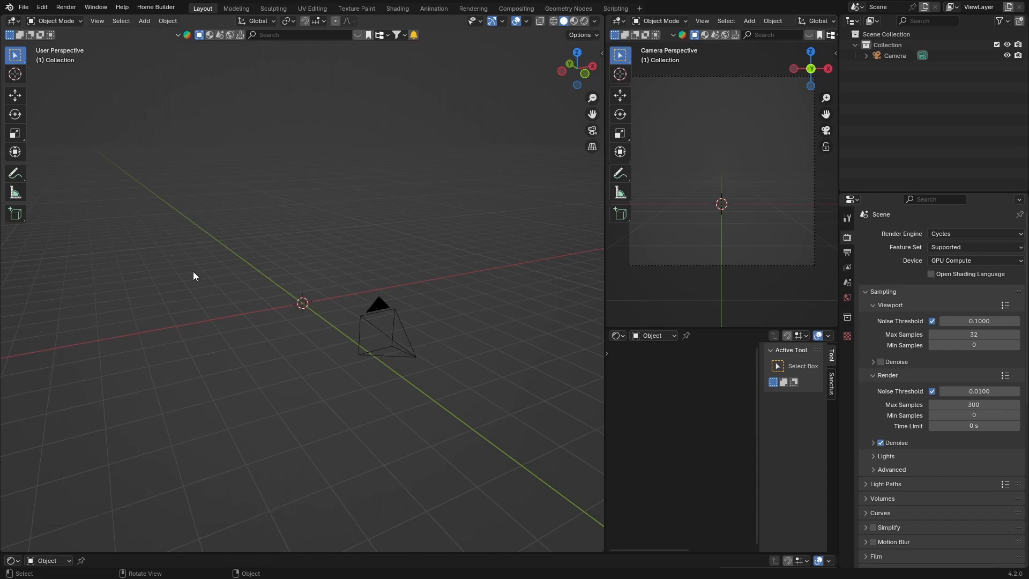
pyautogui.moveTo(199, 275)
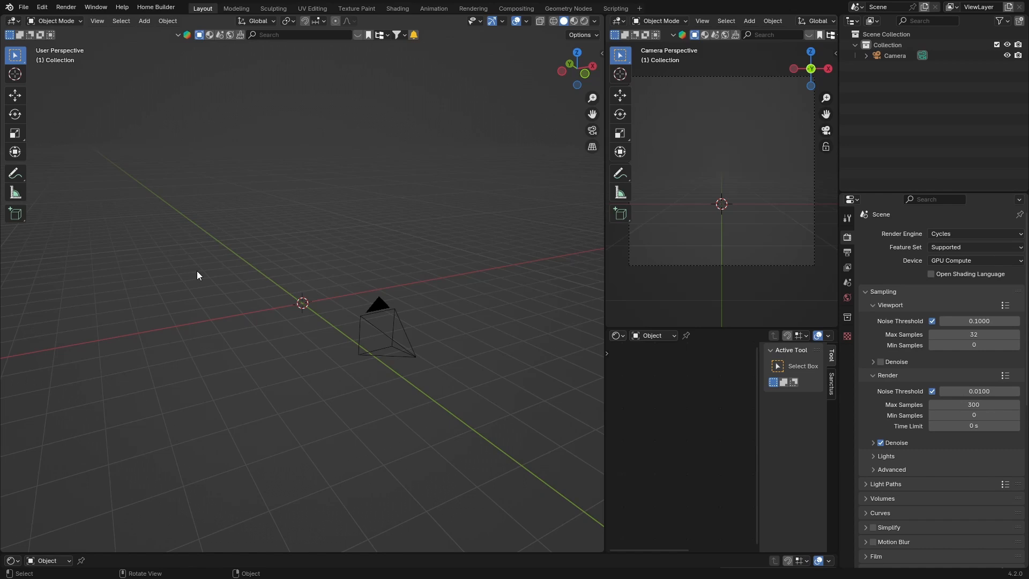
pyautogui.moveTo(351, 243)
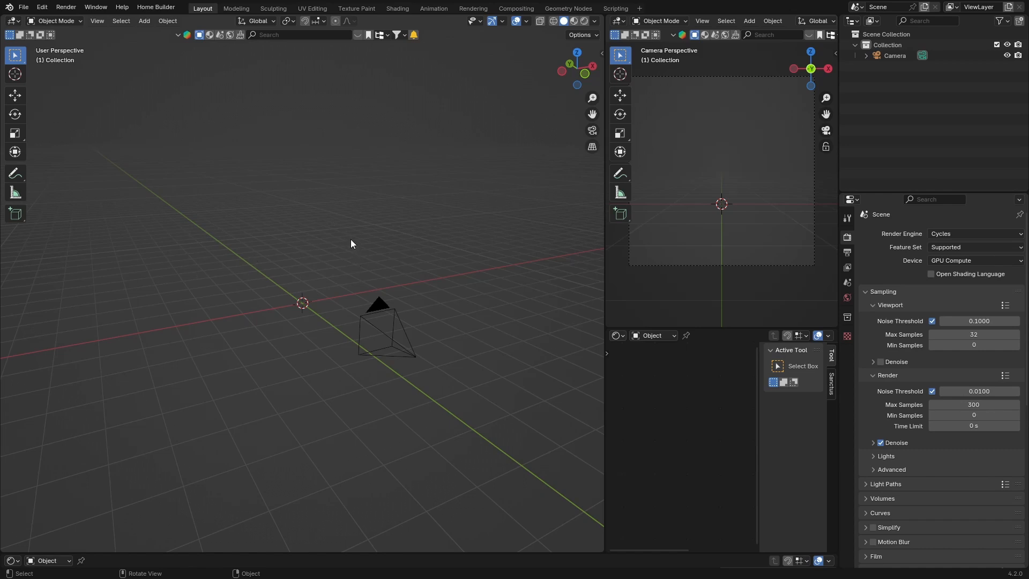
pyautogui.moveTo(338, 240)
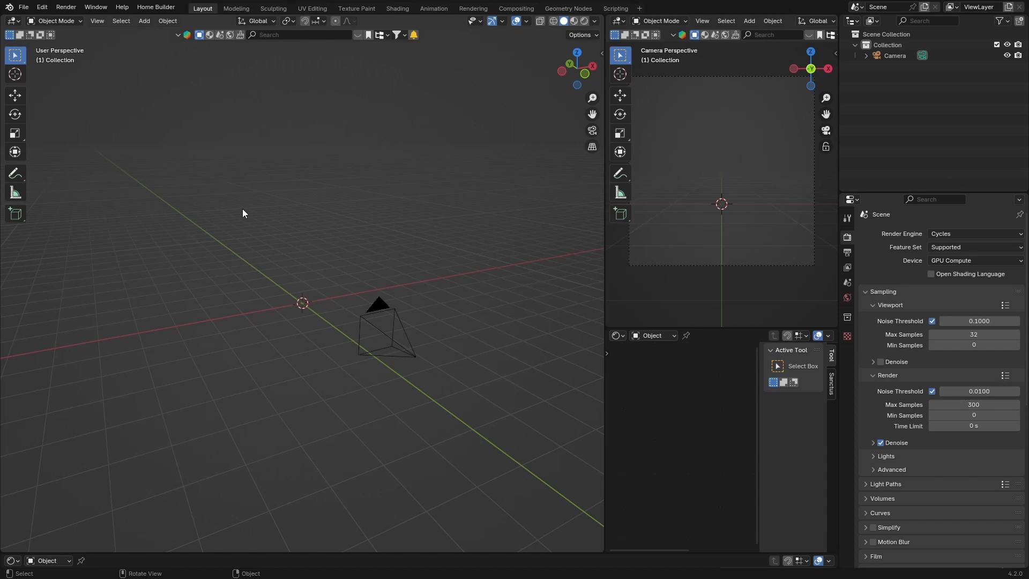
pyautogui.moveTo(274, 318)
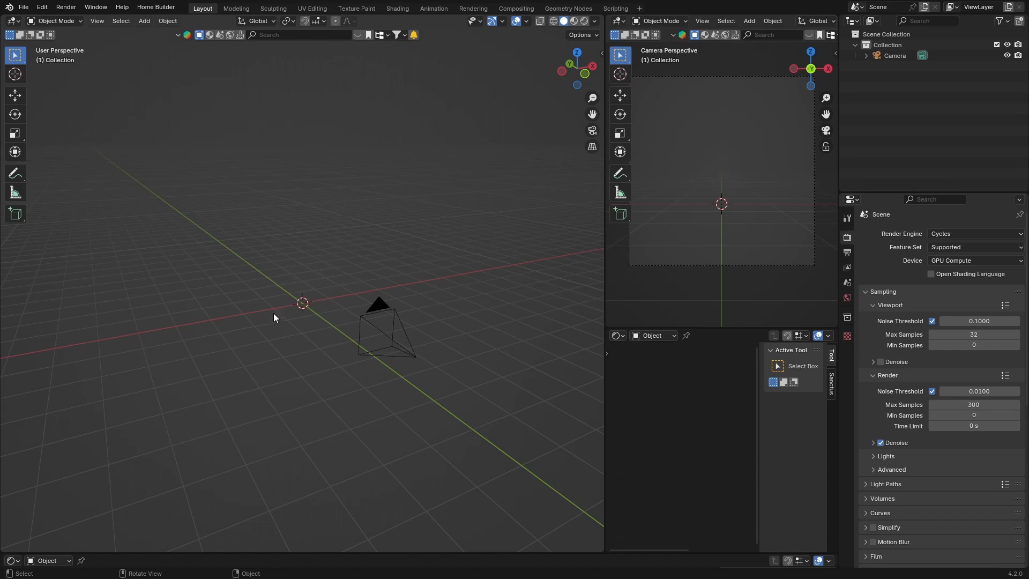
pyautogui.moveTo(287, 292)
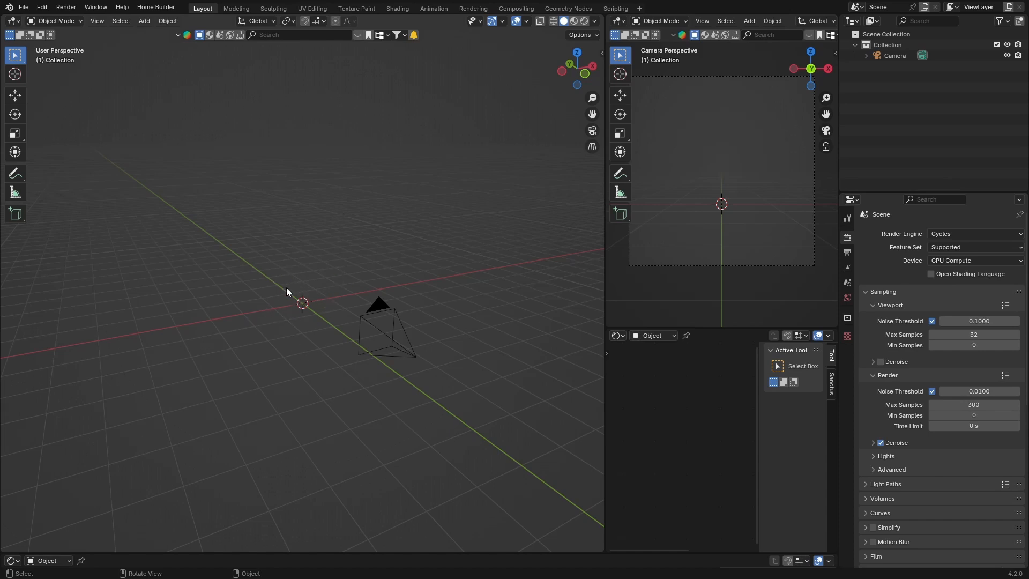
pyautogui.moveTo(274, 309)
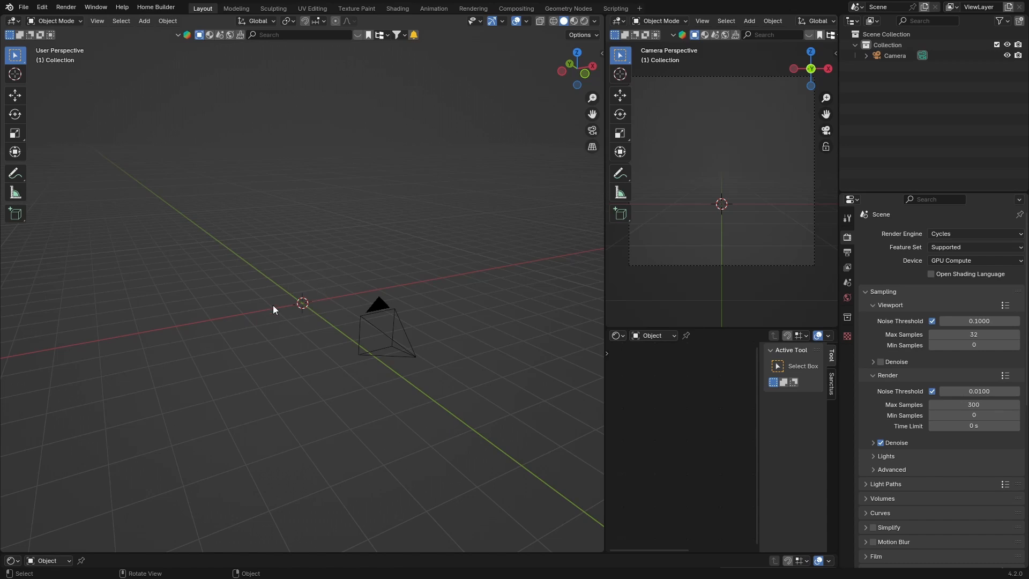
pyautogui.moveTo(230, 284)
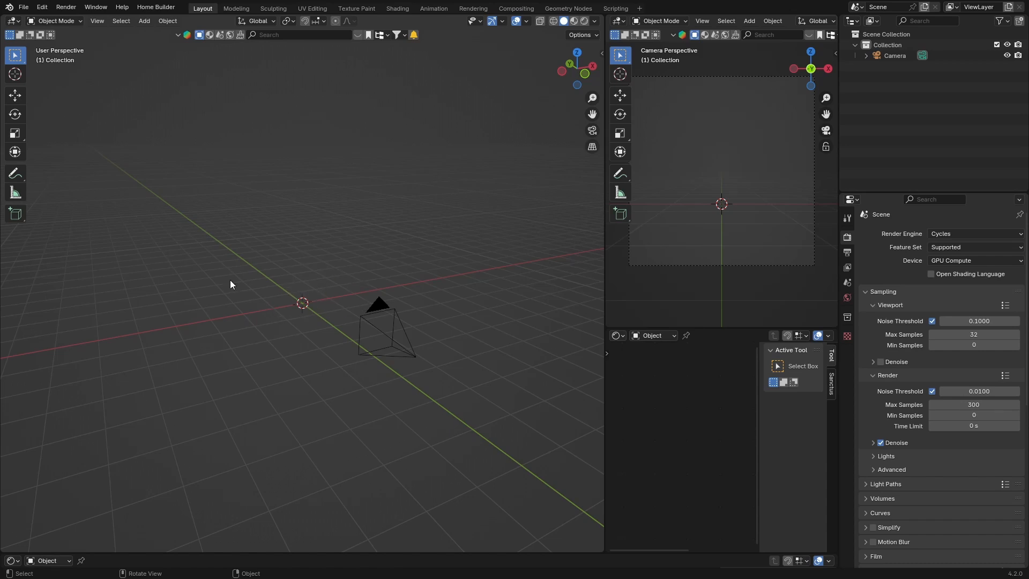
pyautogui.moveTo(301, 267)
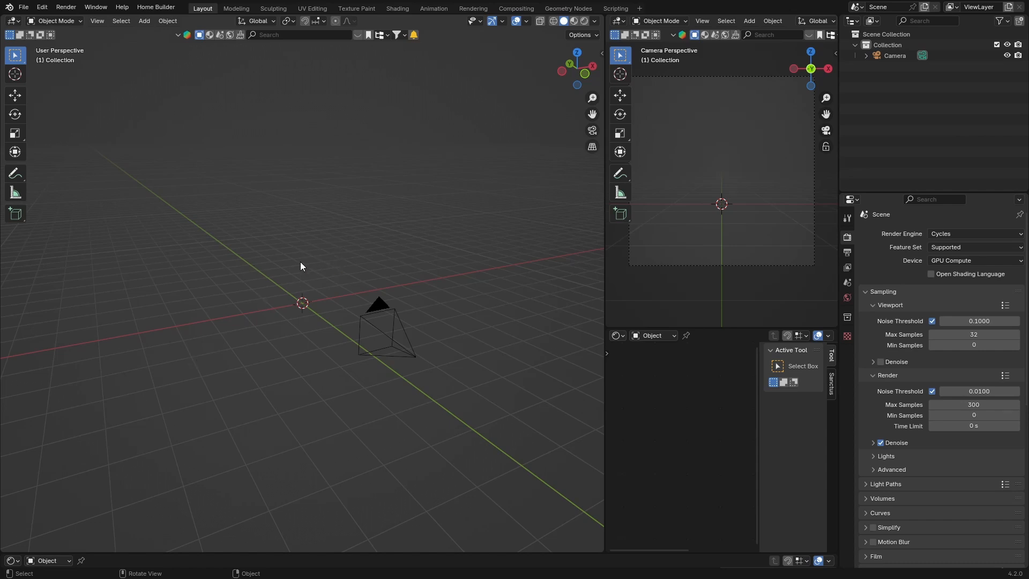
pyautogui.moveTo(330, 302)
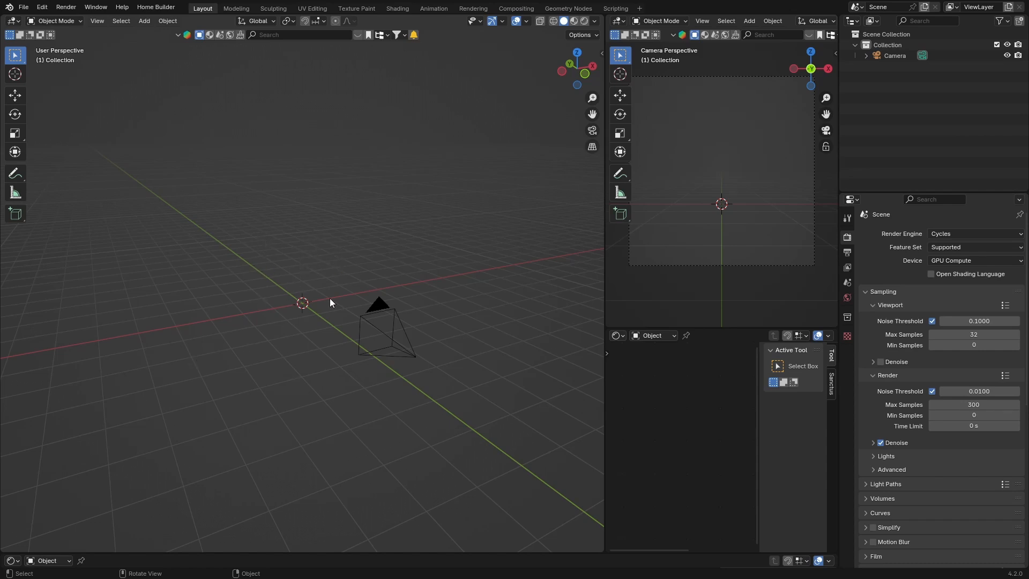
pyautogui.moveTo(274, 300)
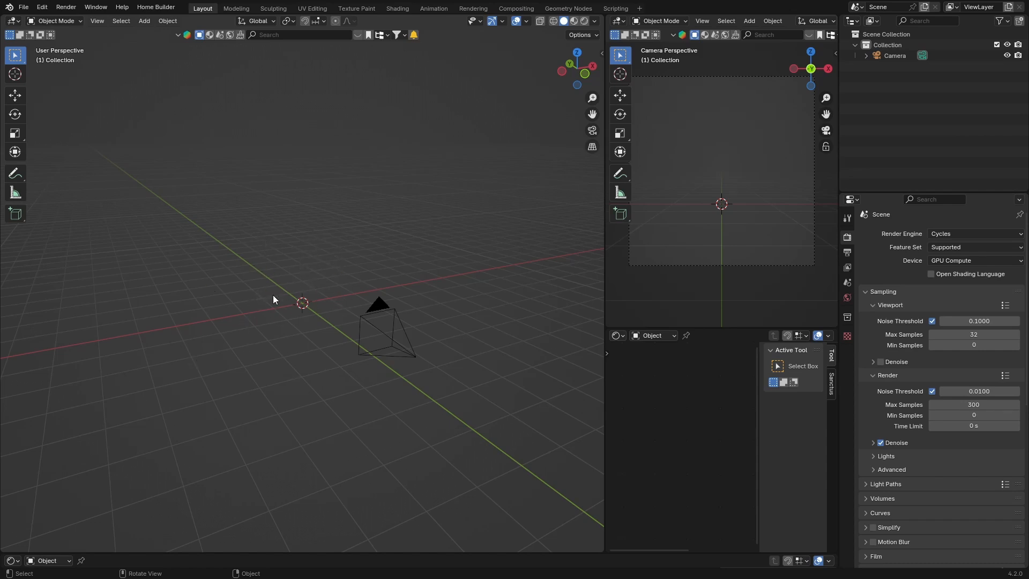
pyautogui.moveTo(245, 274)
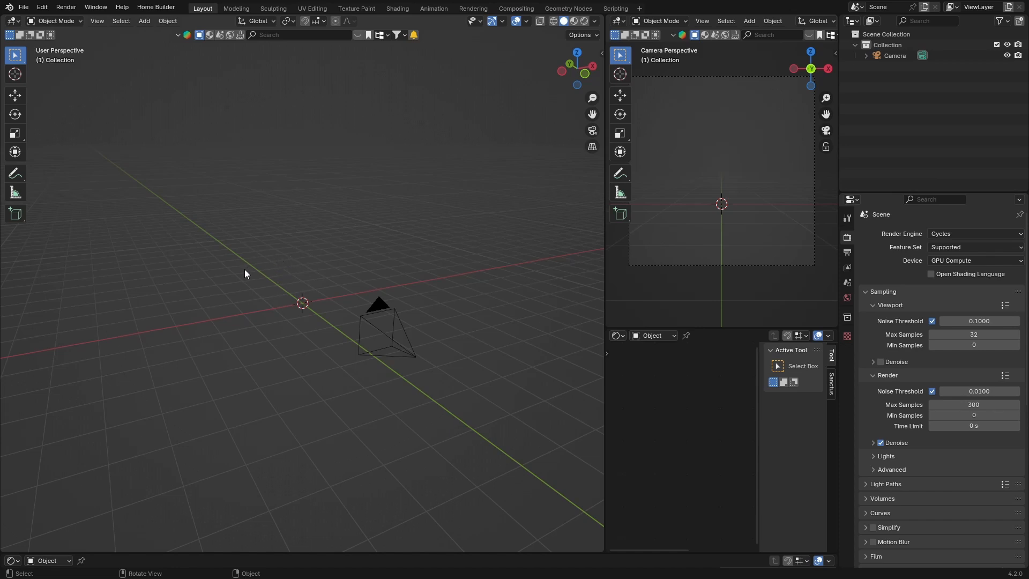
pyautogui.moveTo(290, 288)
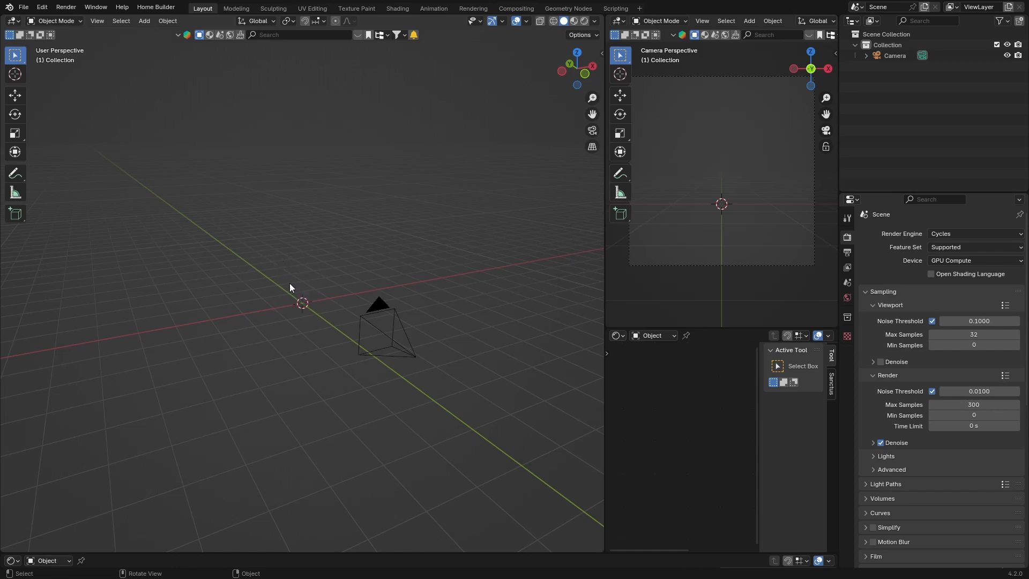
pyautogui.moveTo(316, 268)
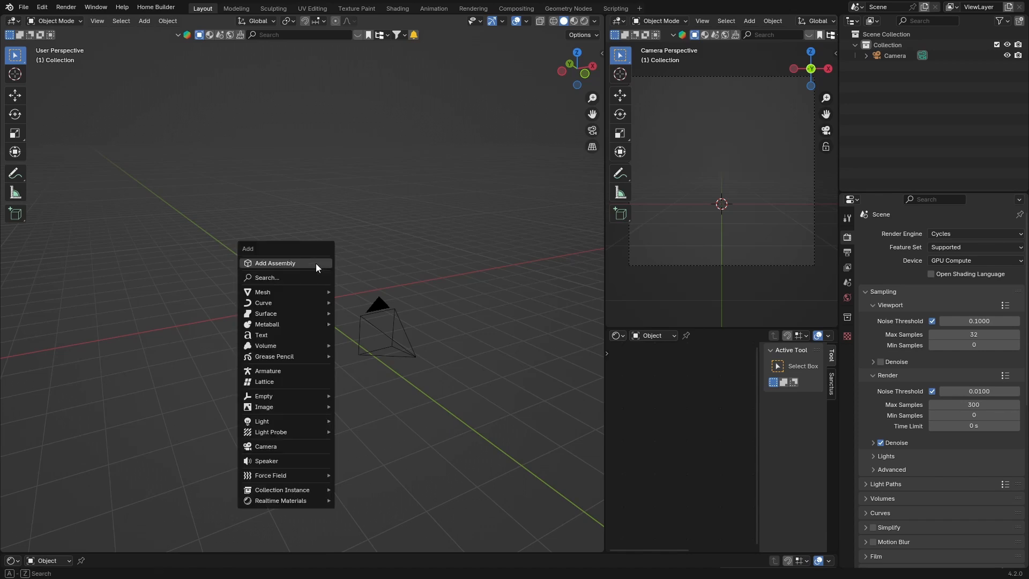
pyautogui.moveTo(291, 292)
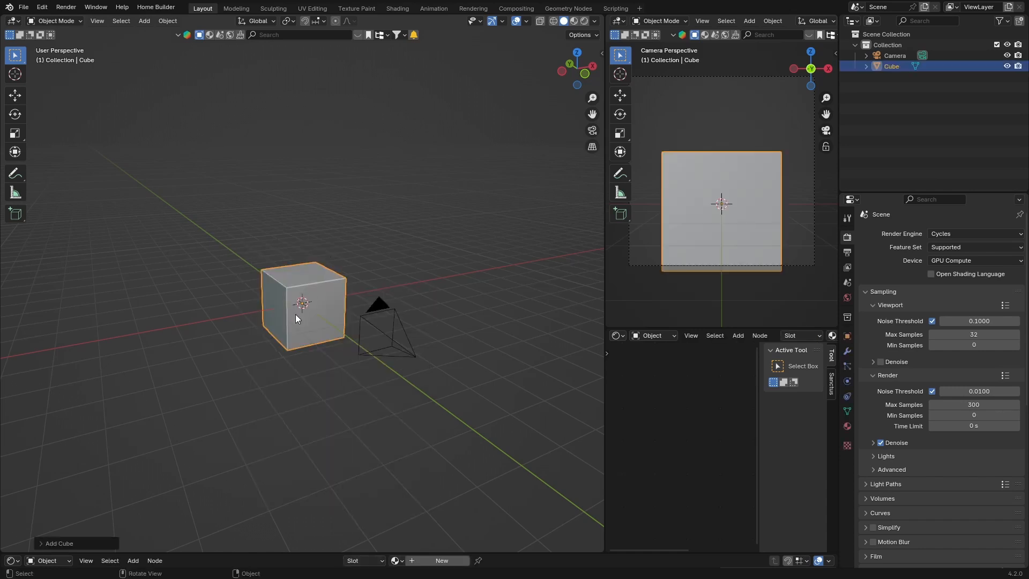
# - Select and delete the camera, leaving the cube at the origin as the only object
pyautogui.click(379, 321)
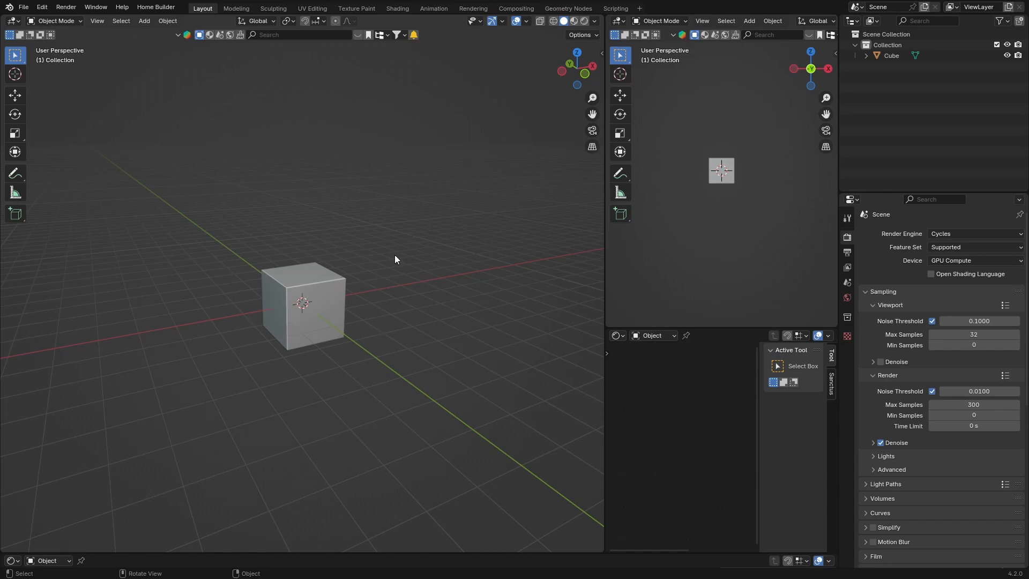
pyautogui.moveTo(292, 275)
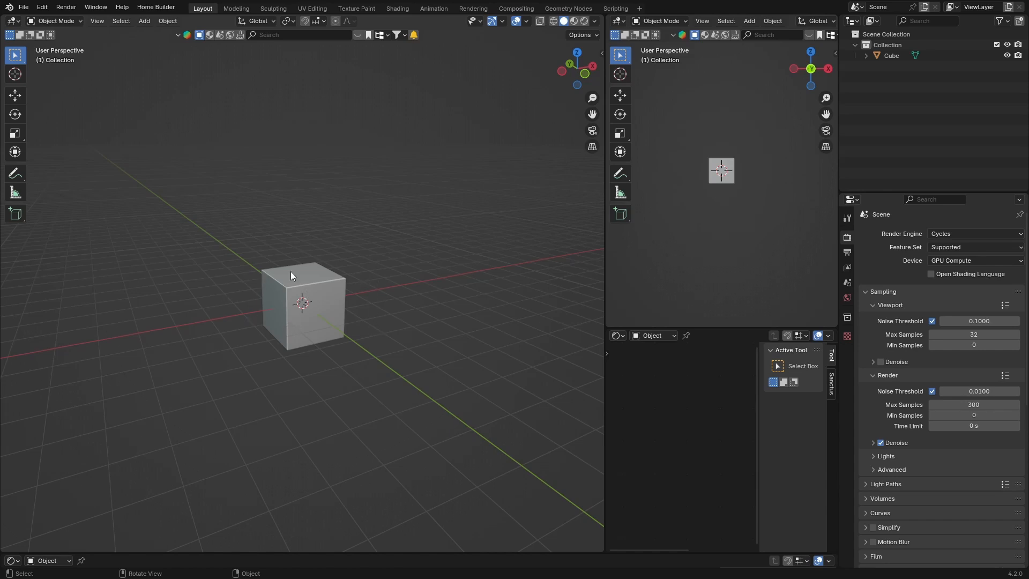
pyautogui.moveTo(272, 304)
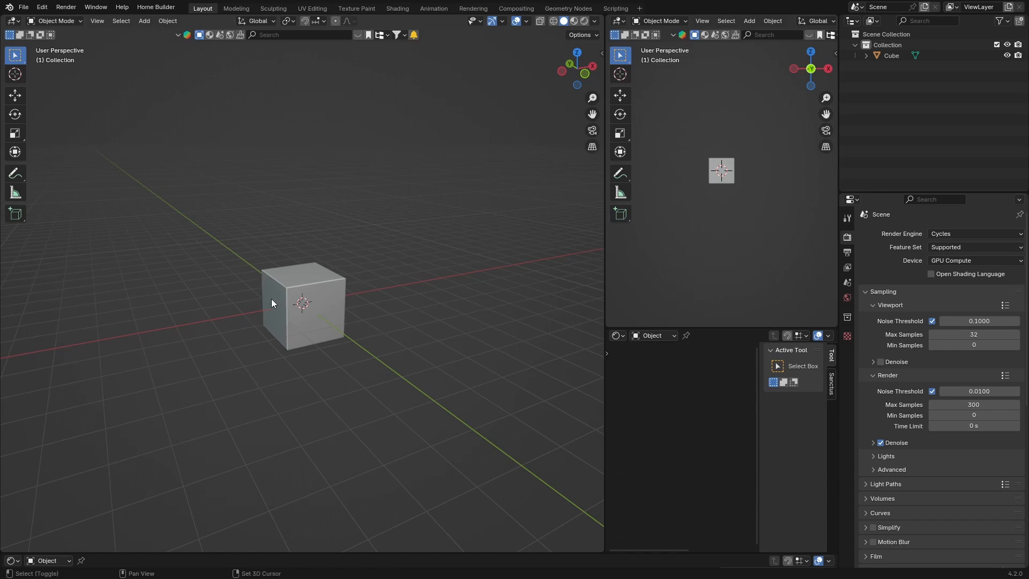
# - Add a plane, raise it above the cube and scale it wider than the cube
pyautogui.click(144, 20)
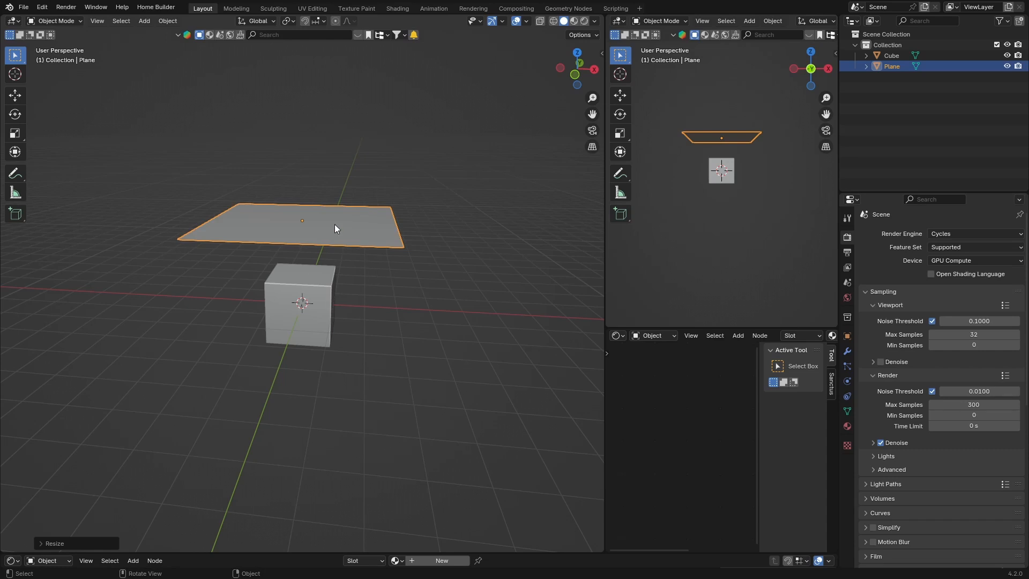
pyautogui.moveTo(295, 237)
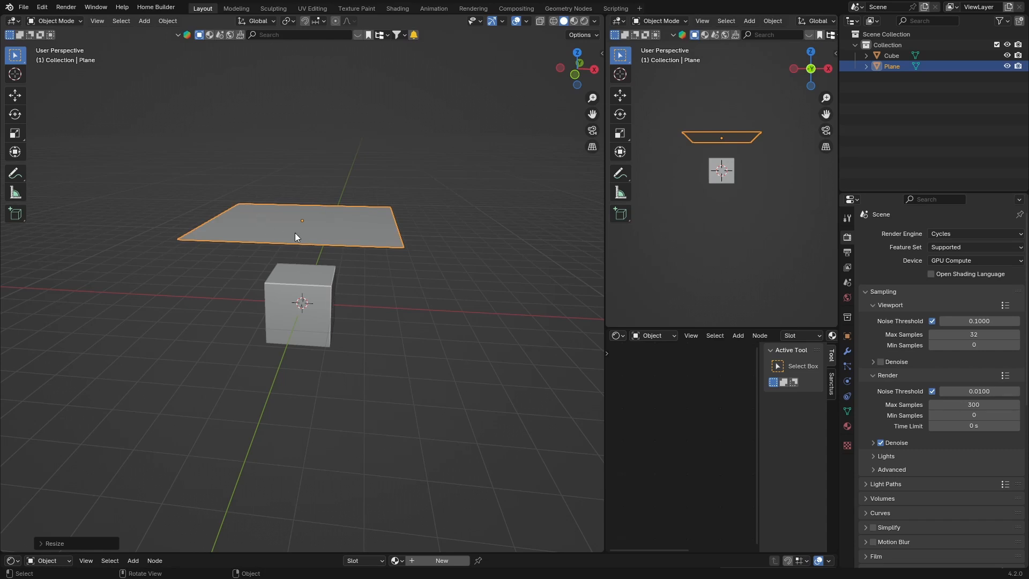
pyautogui.moveTo(293, 228)
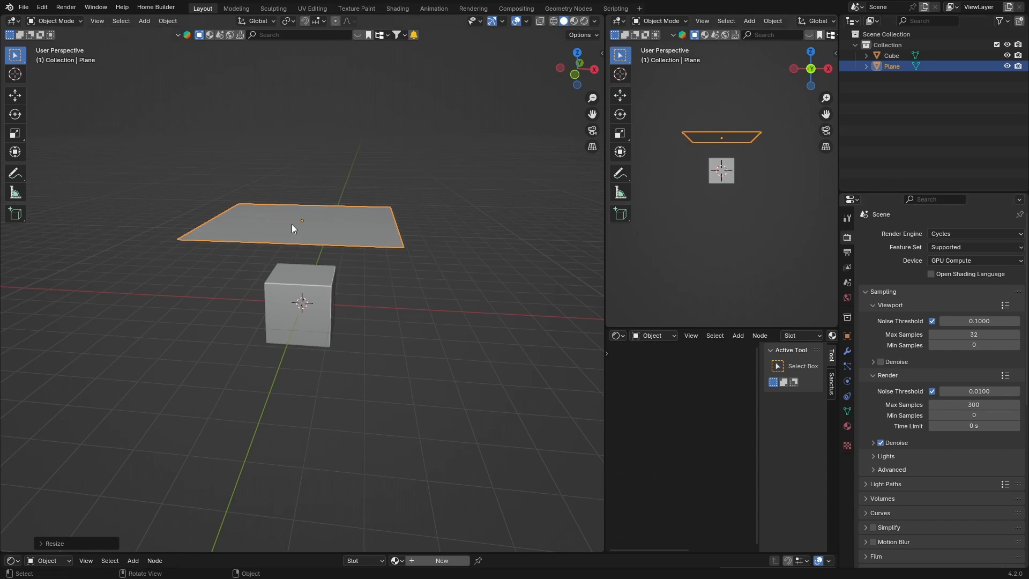
pyautogui.moveTo(309, 234)
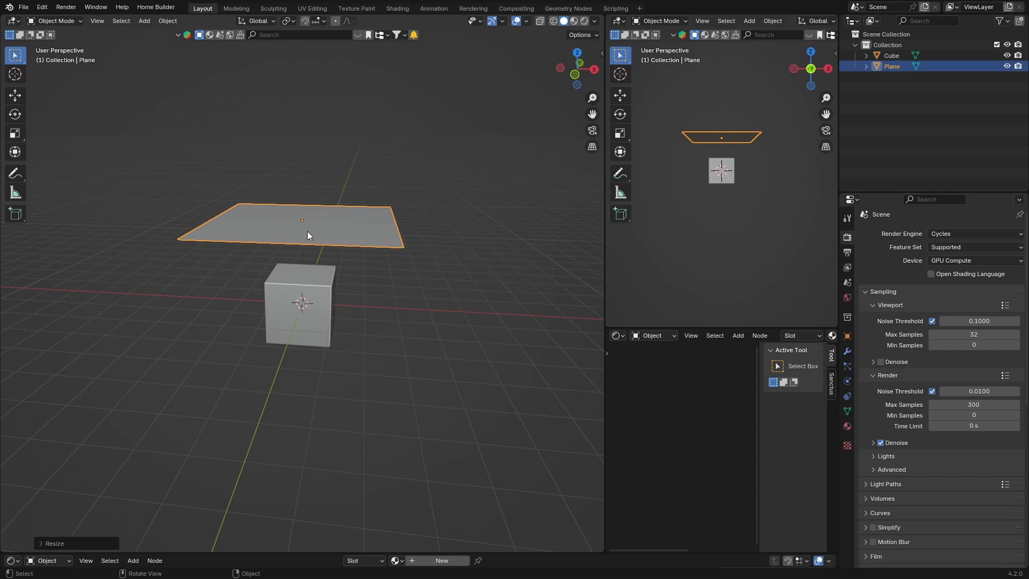
pyautogui.moveTo(359, 234)
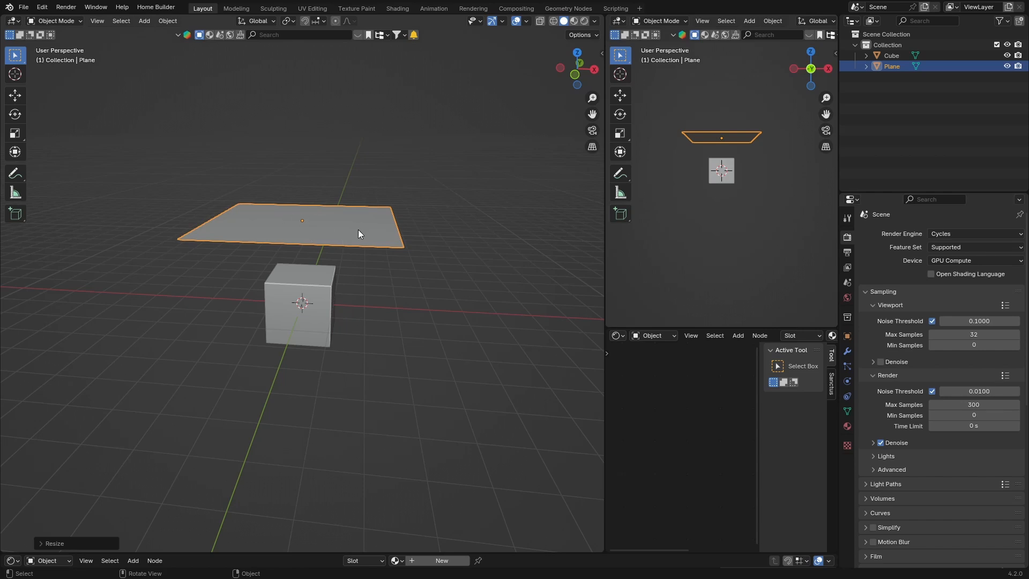
# - Subdivide the plane's mesh in Edit Mode with 60 cuts
pyautogui.press('Tab')
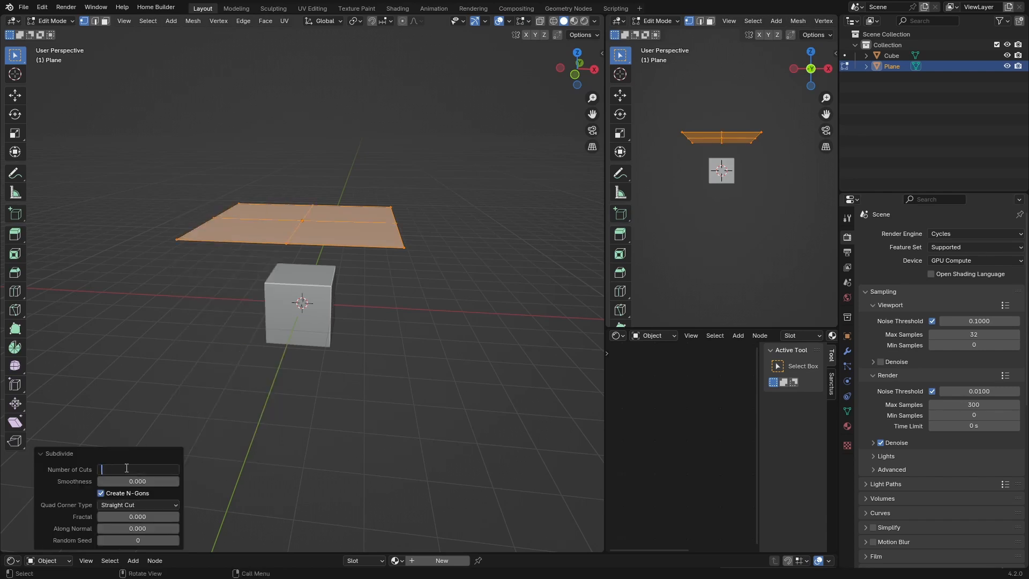
pyautogui.write('60')
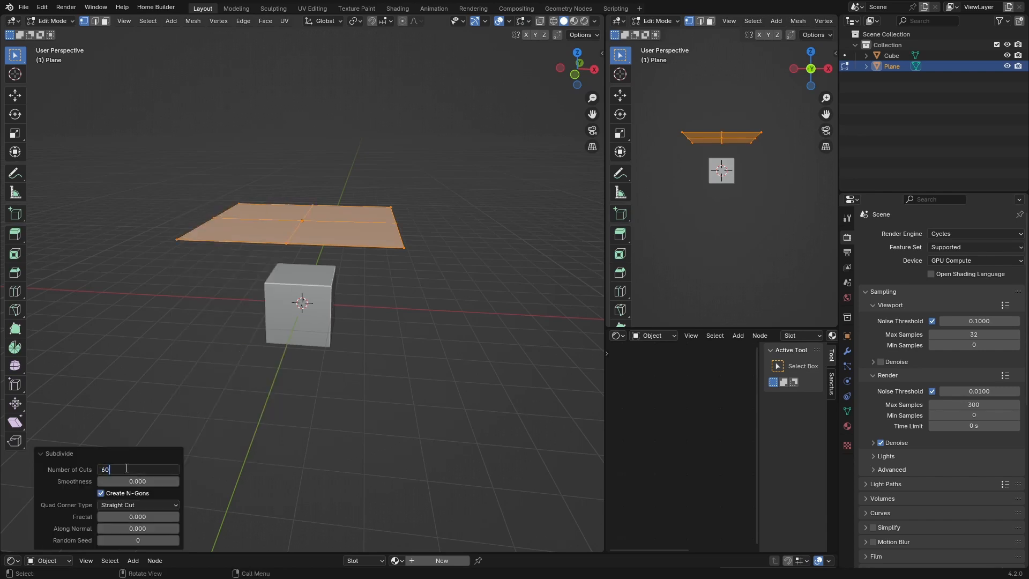
pyautogui.press('Return')
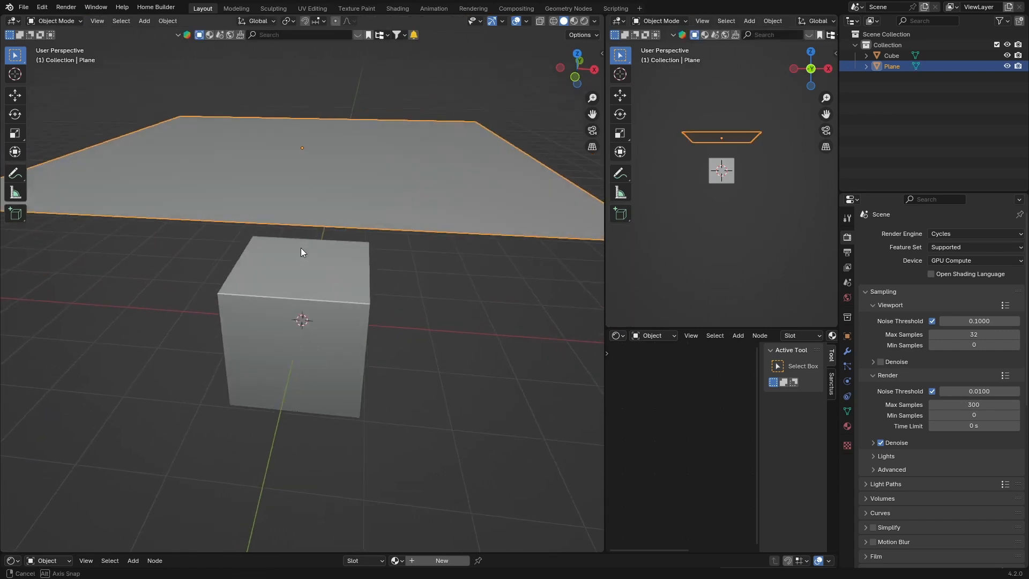
pyautogui.press('Tab')
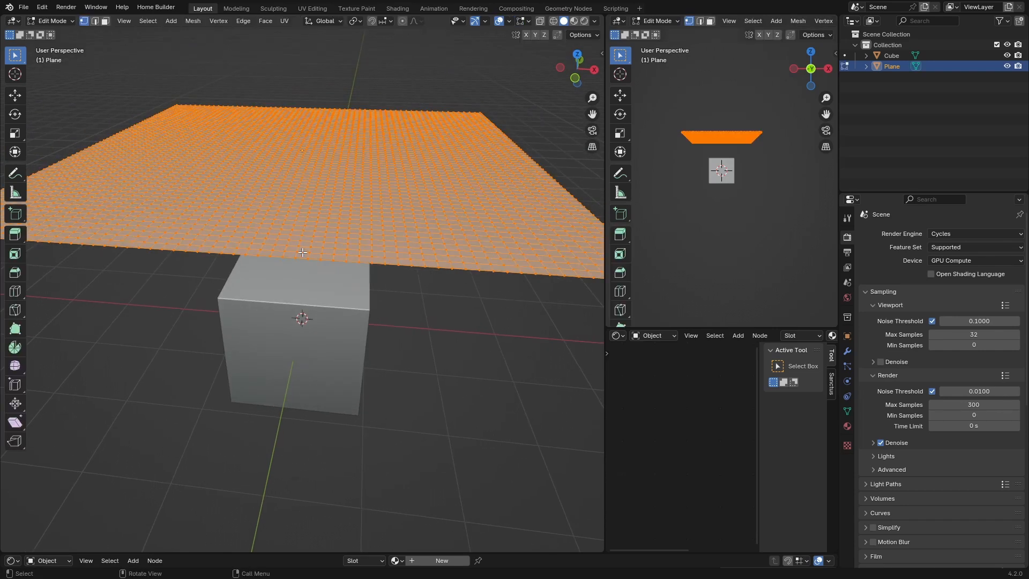
pyautogui.press('Tab')
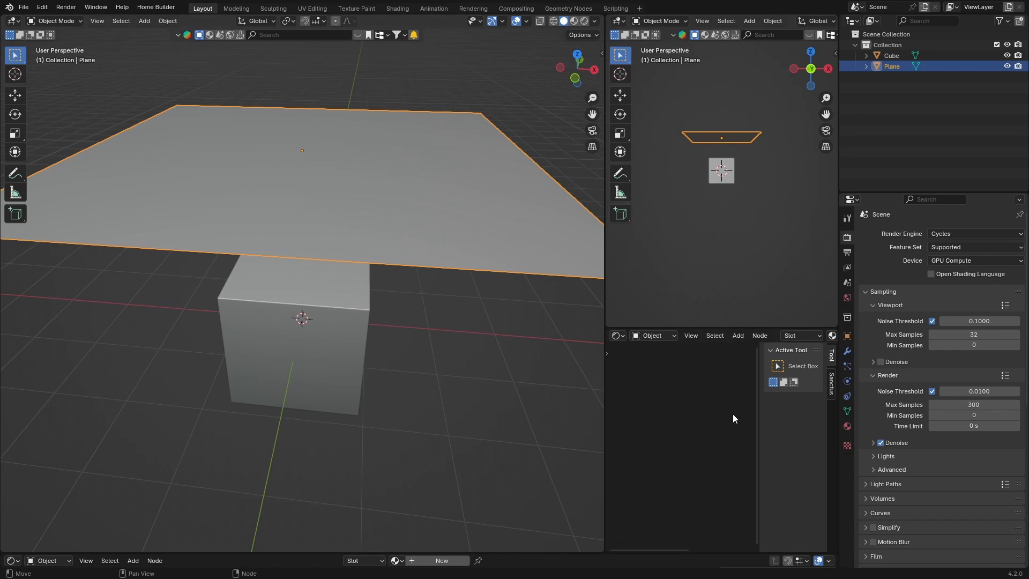
pyautogui.moveTo(847, 381)
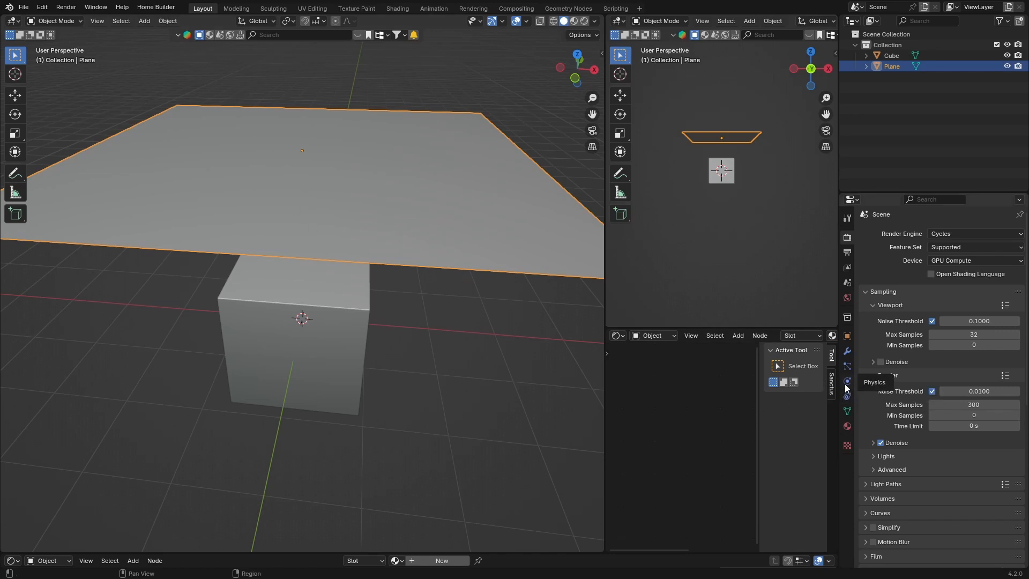
# - Add Cloth physics to the subdivided plane with default settings
pyautogui.click(848, 380)
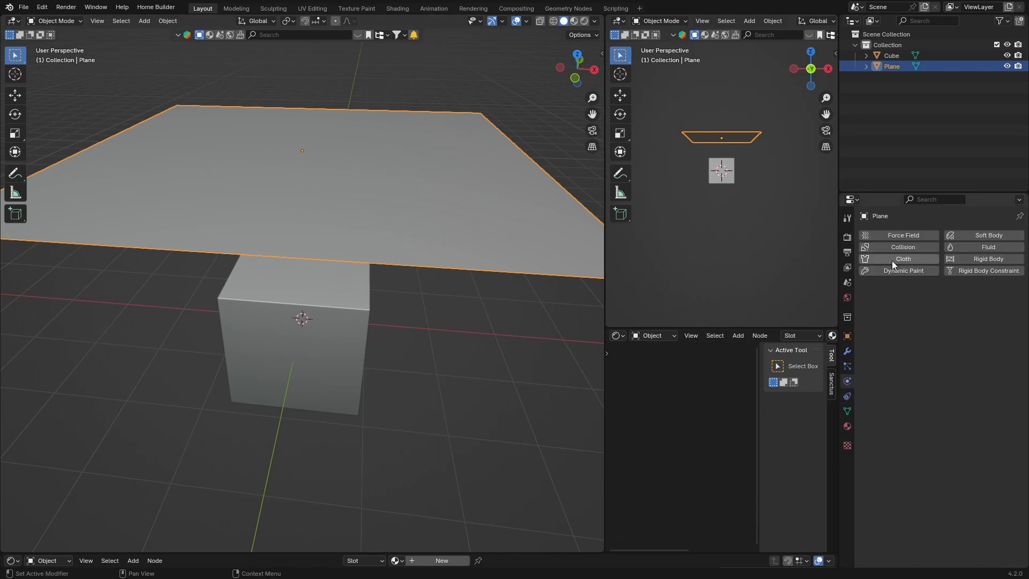
pyautogui.click(903, 259)
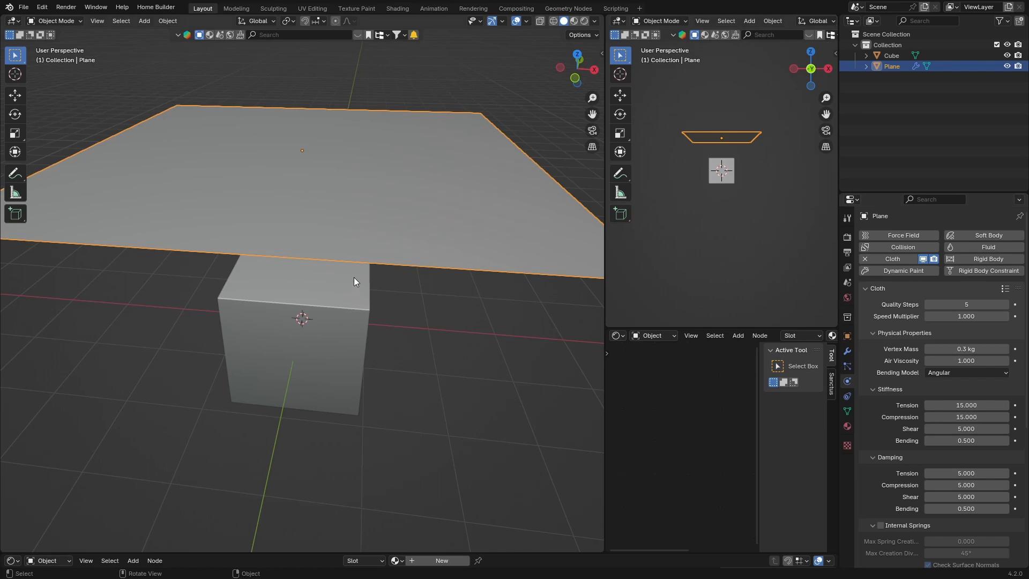
pyautogui.moveTo(322, 236)
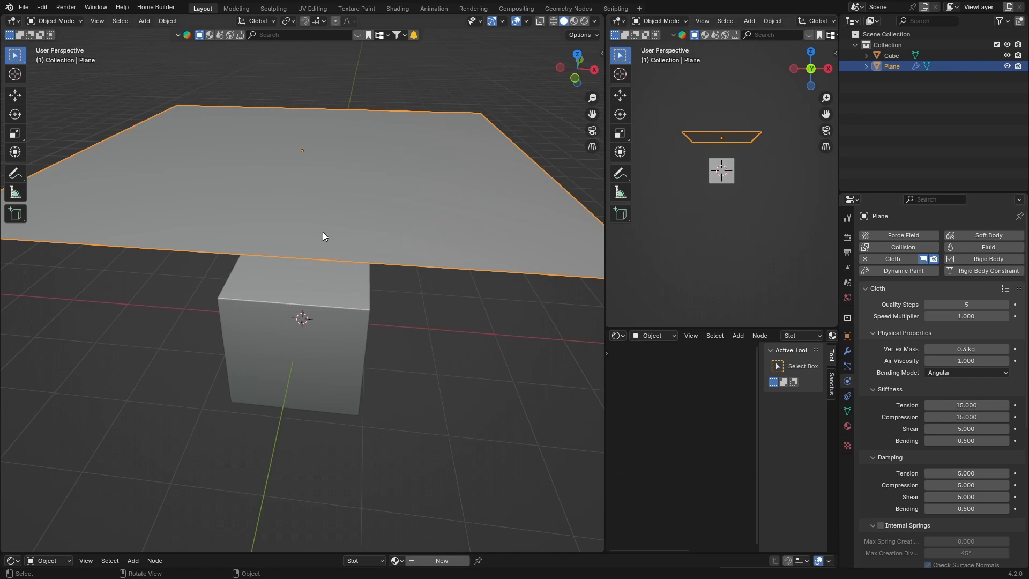
pyautogui.moveTo(335, 255)
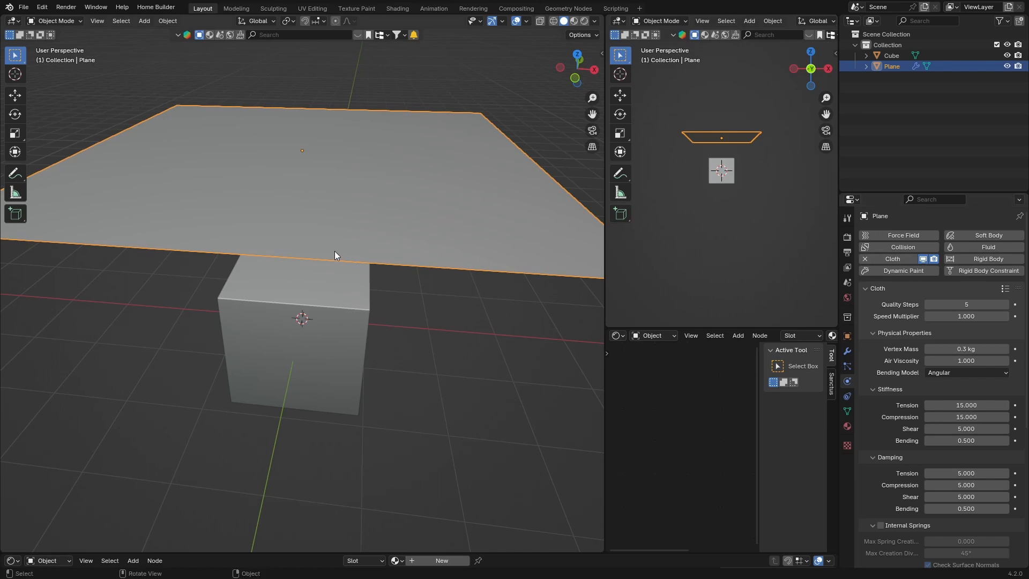
pyautogui.moveTo(405, 223)
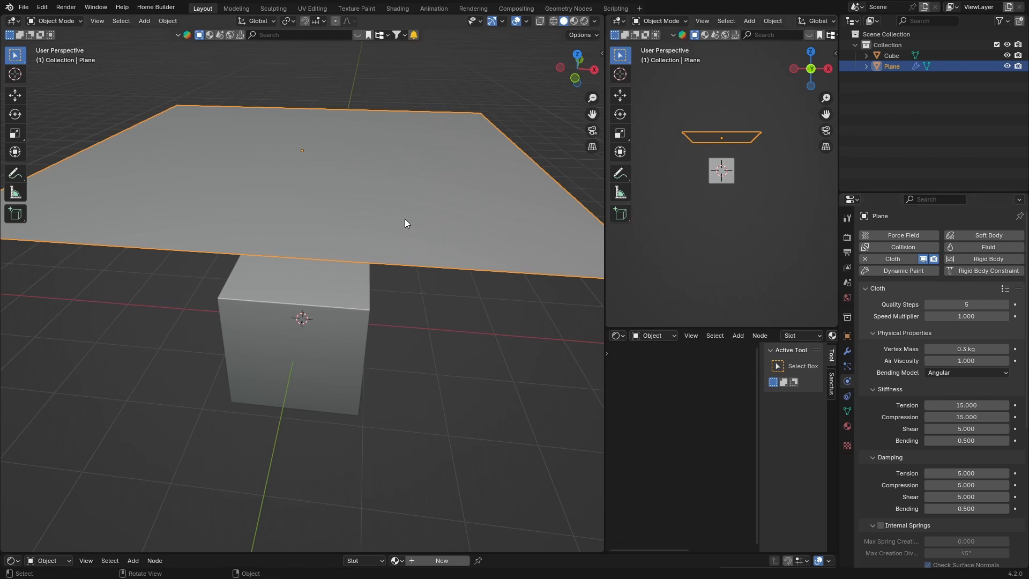
# - Apply the Silk cloth preset: 0.15 kg mass, tension 5, bending 0.05, zero damping
pyautogui.click(1005, 289)
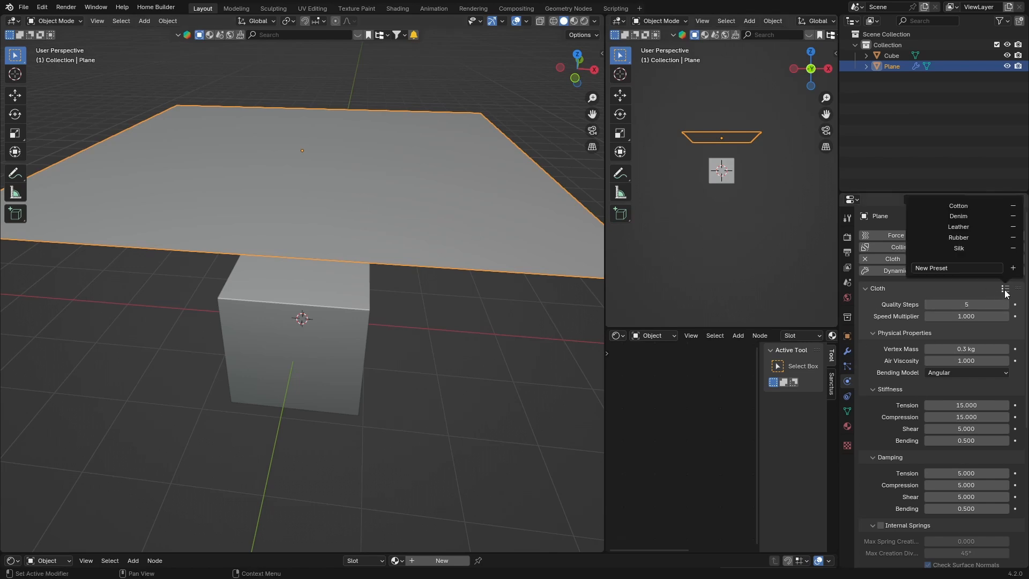
pyautogui.moveTo(945, 238)
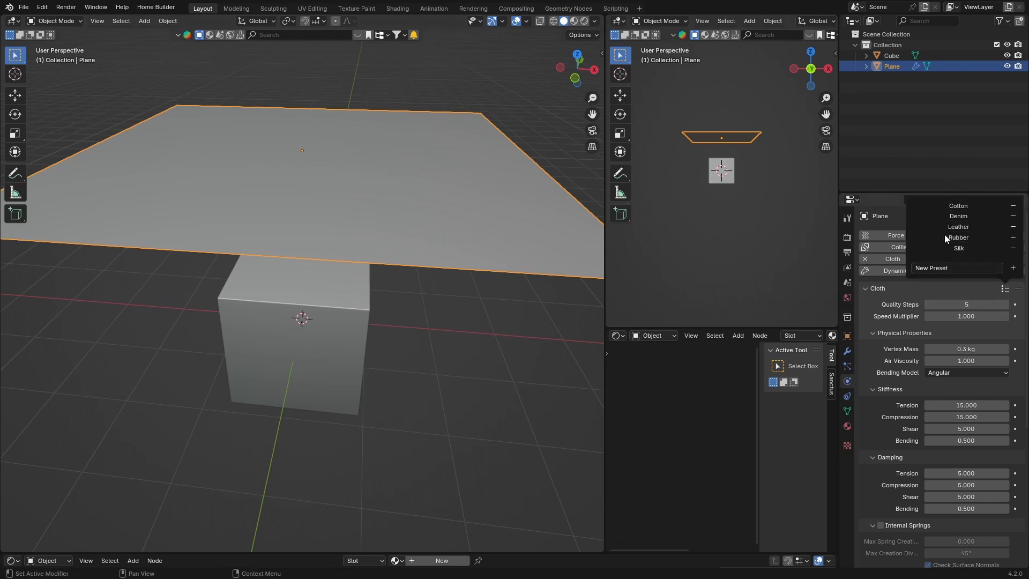
pyautogui.moveTo(959, 249)
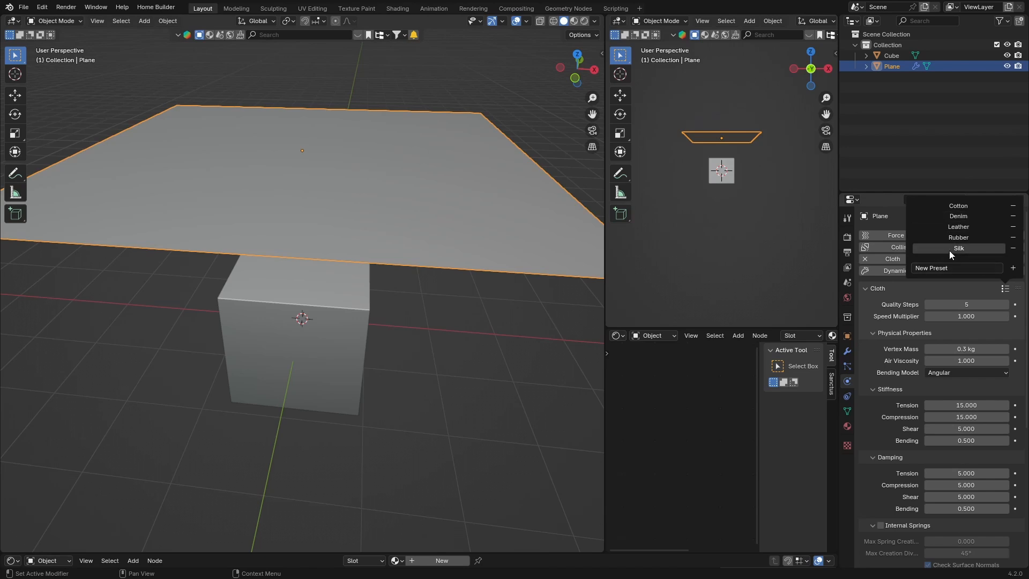
pyautogui.click(958, 248)
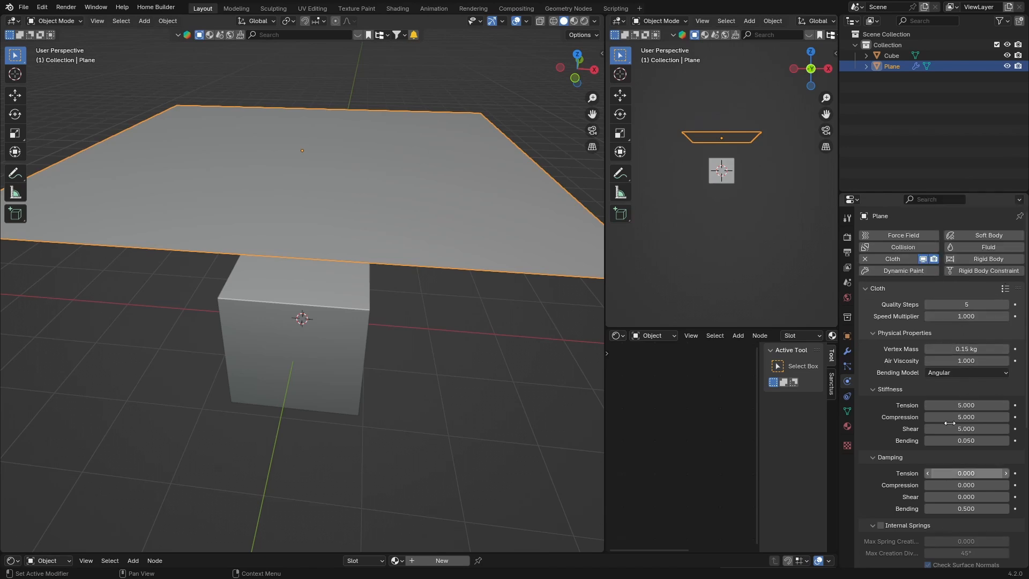
pyautogui.moveTo(379, 213)
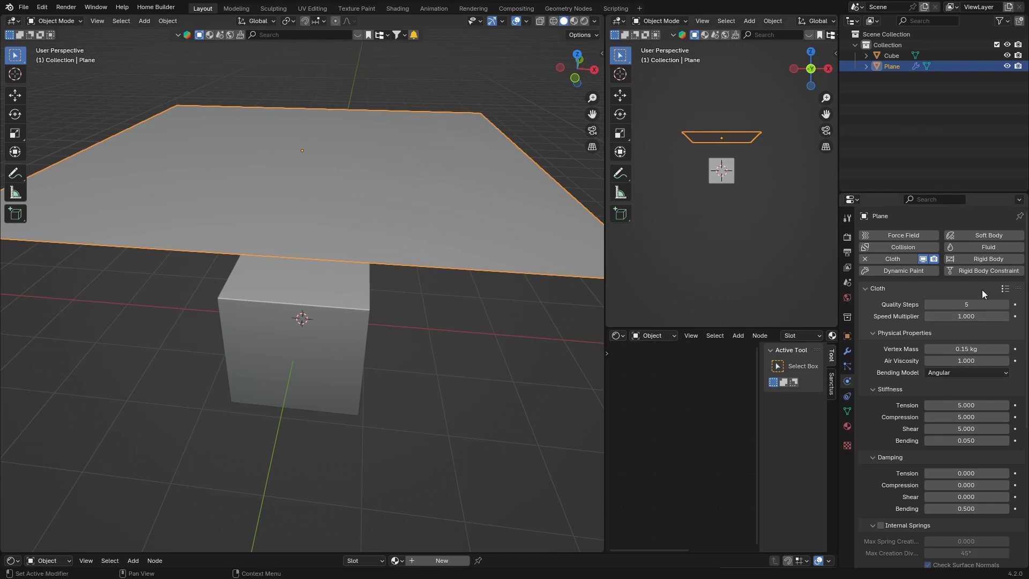
pyautogui.moveTo(1007, 294)
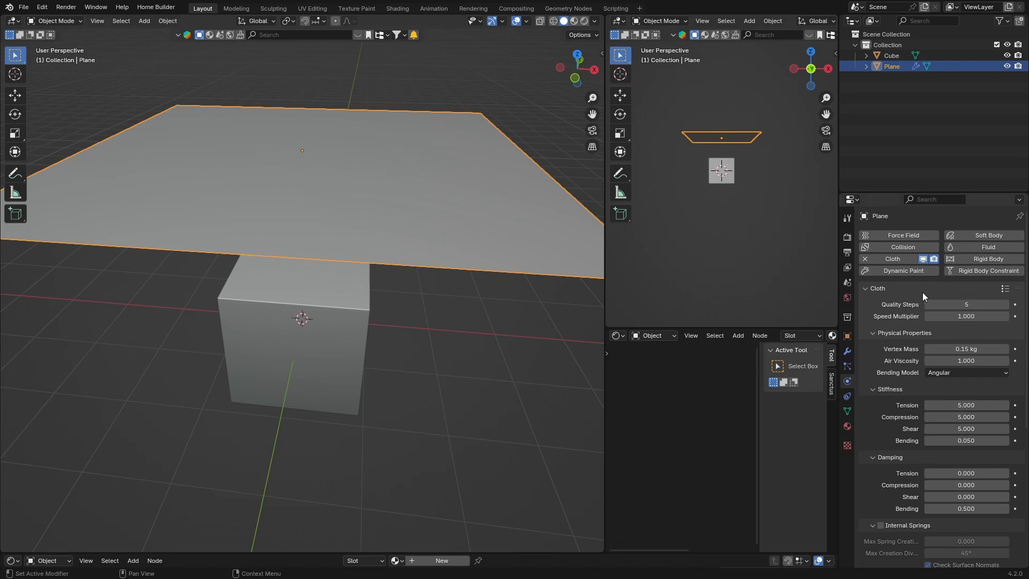
pyautogui.click(12, 561)
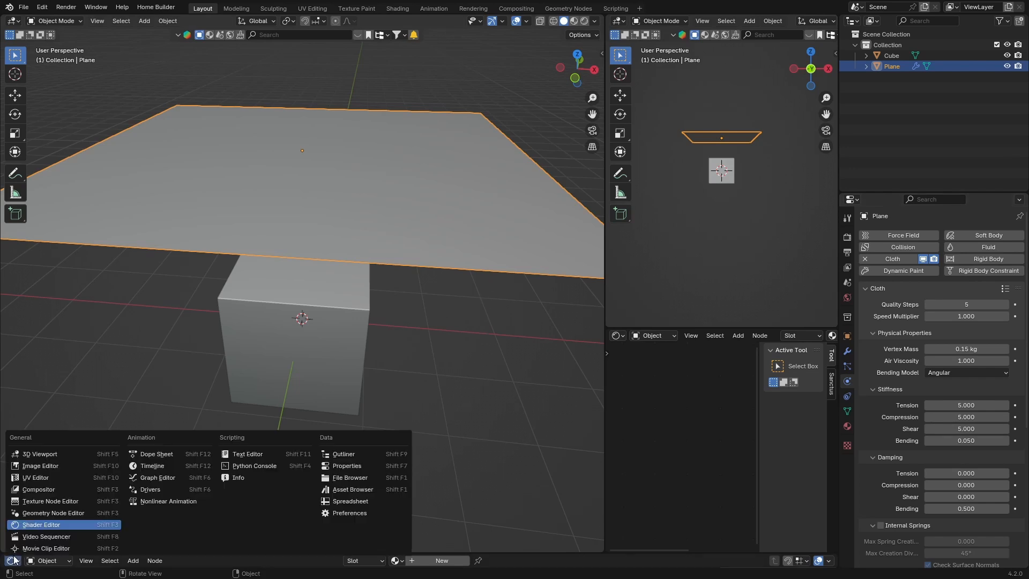
pyautogui.moveTo(152, 466)
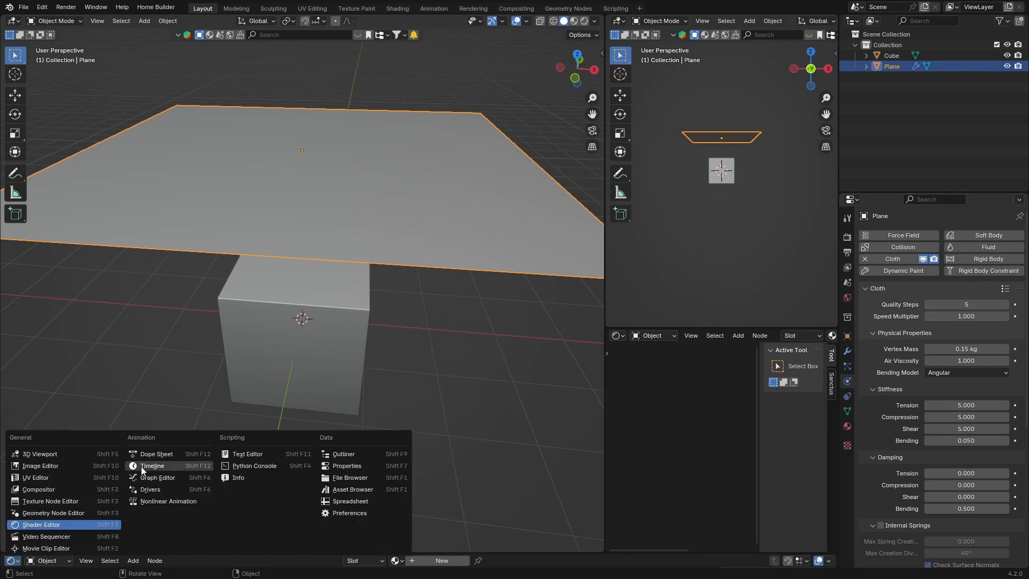
# - Switch the bottom area to a Timeline and set the current frame to 0
pyautogui.click(152, 465)
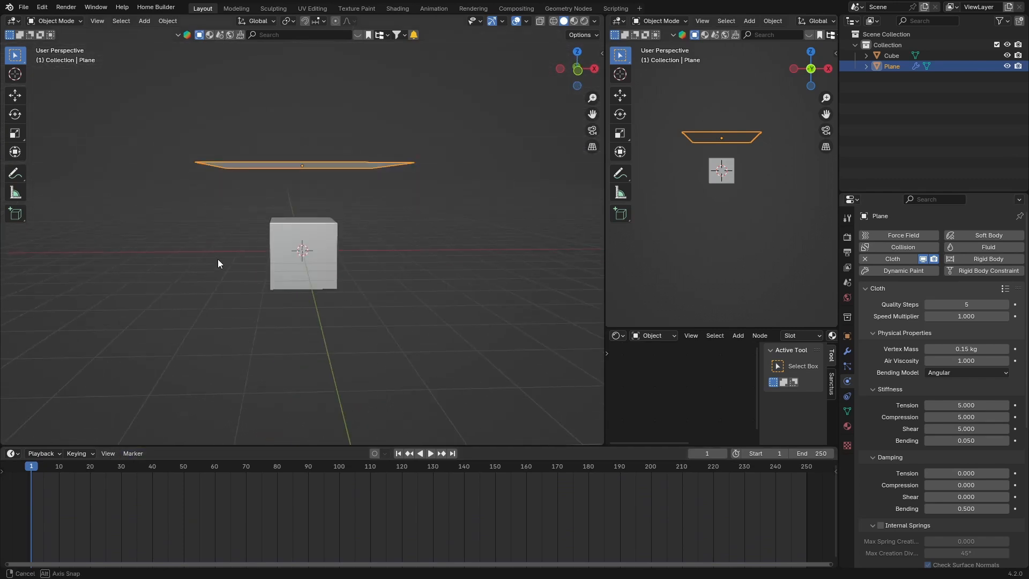
pyautogui.click(430, 453)
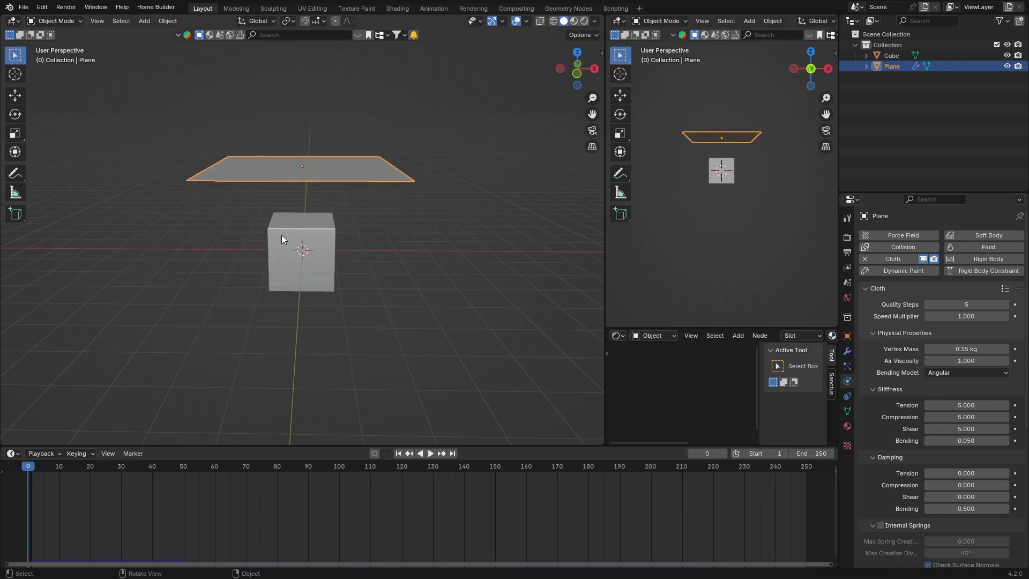
# - Give the cube collision physics and play the cloth simulation, stopping around frame 57
pyautogui.click(301, 253)
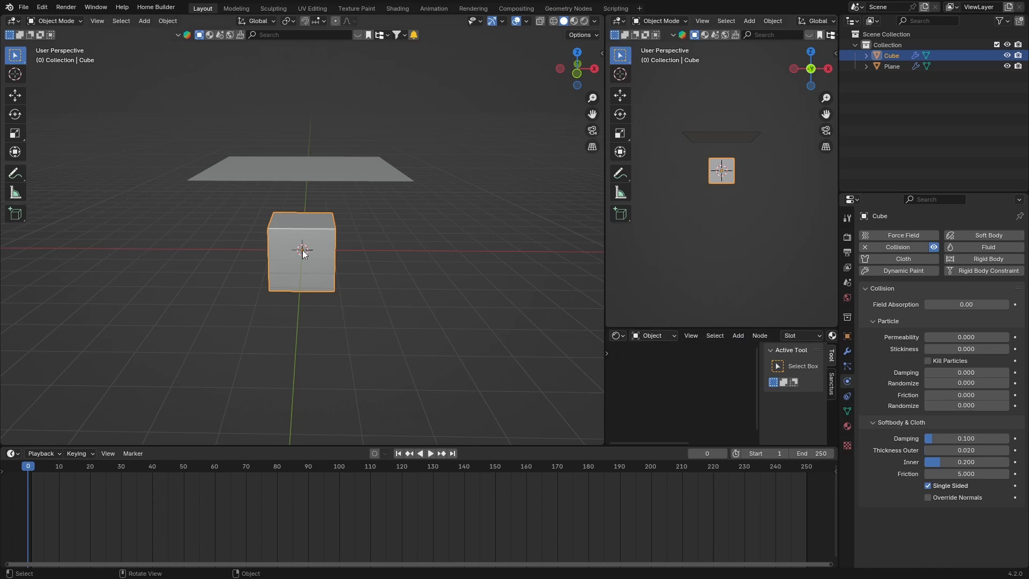
pyautogui.click(430, 453)
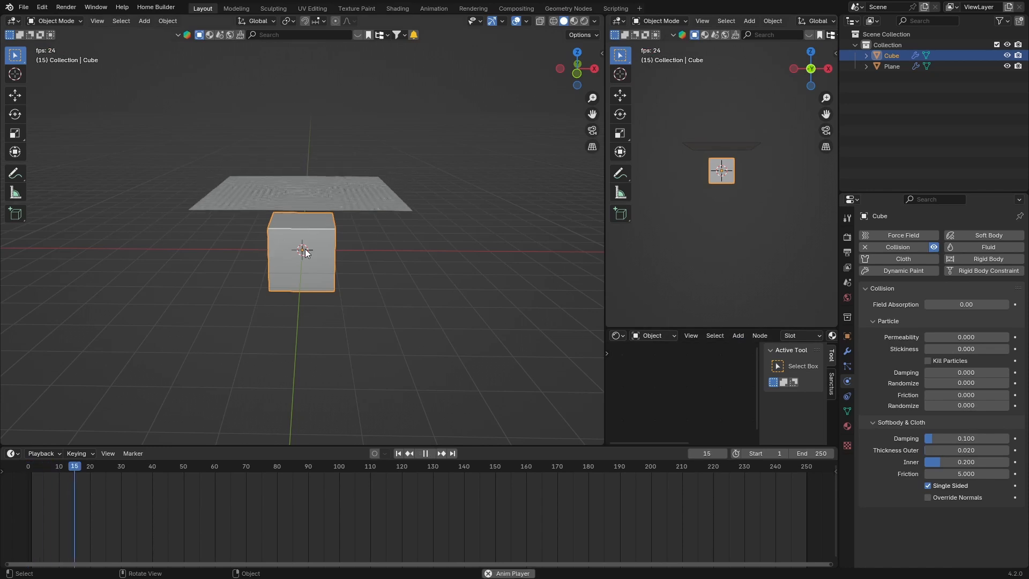
pyautogui.click(425, 453)
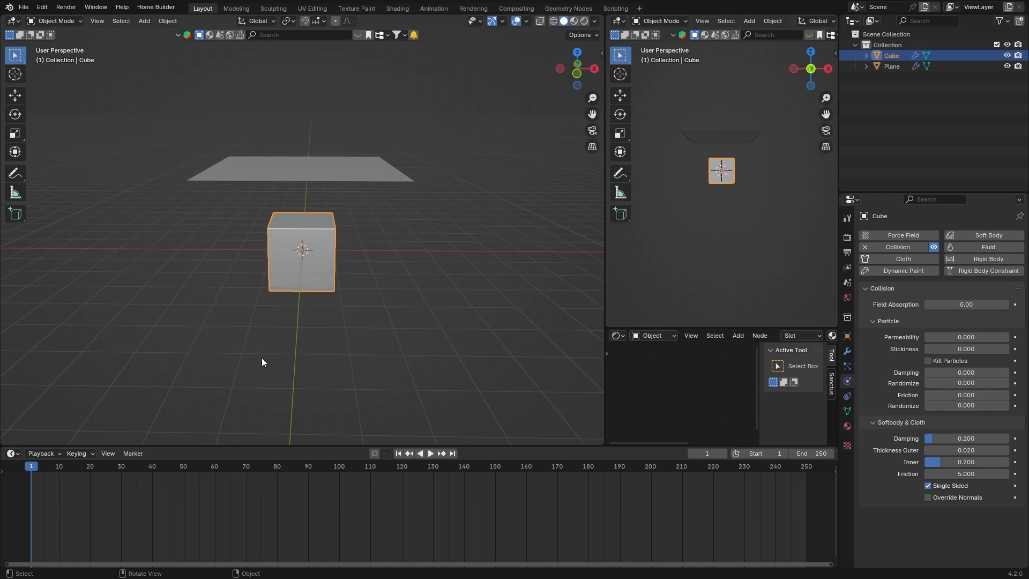
pyautogui.moveTo(318, 210)
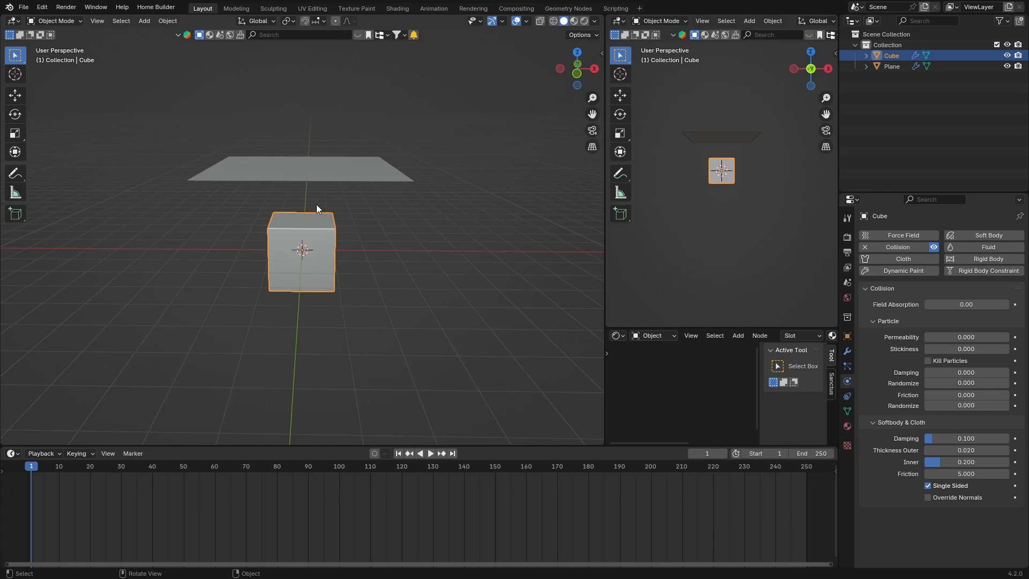
pyautogui.click(430, 453)
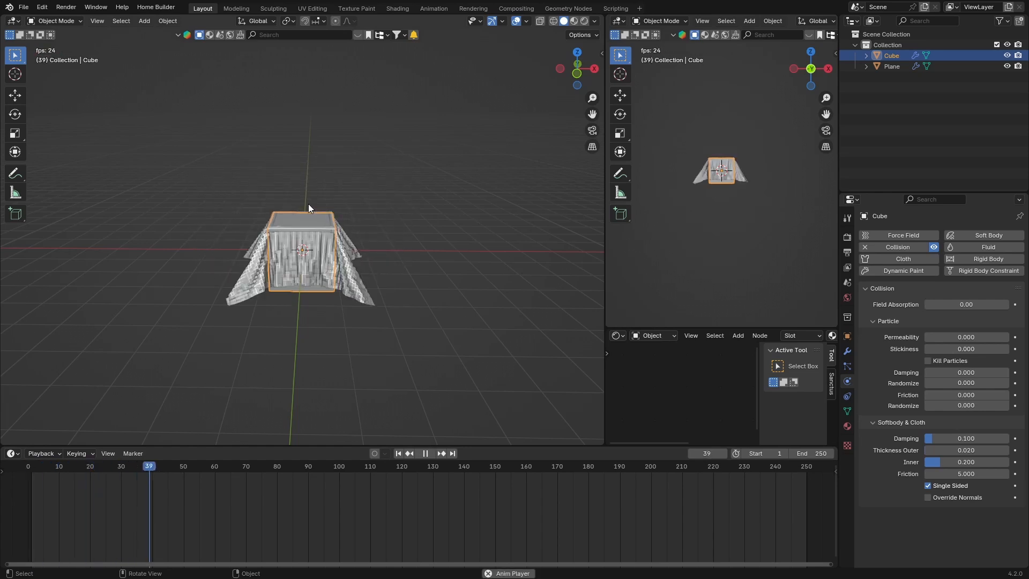
pyautogui.click(425, 453)
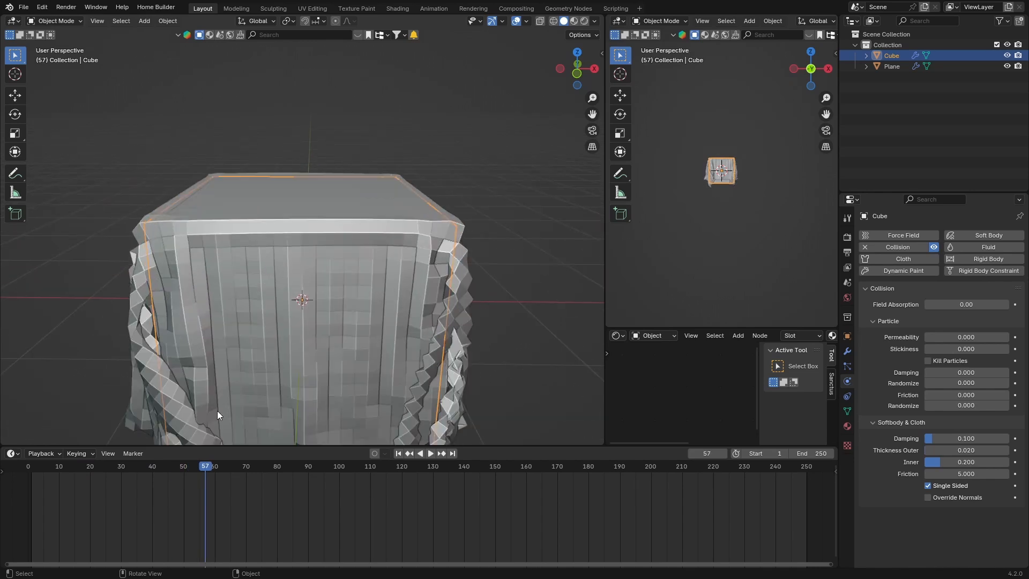
pyautogui.moveTo(151, 271)
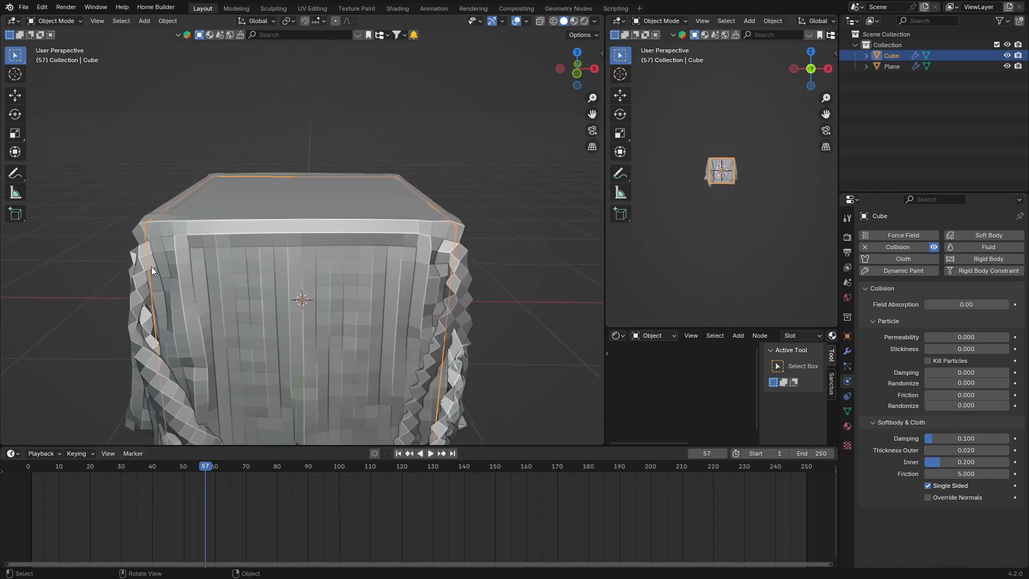
# - Add a Subdivision Surface modifier at viewport level 2 and replay the drape to frame 55
pyautogui.click(430, 453)
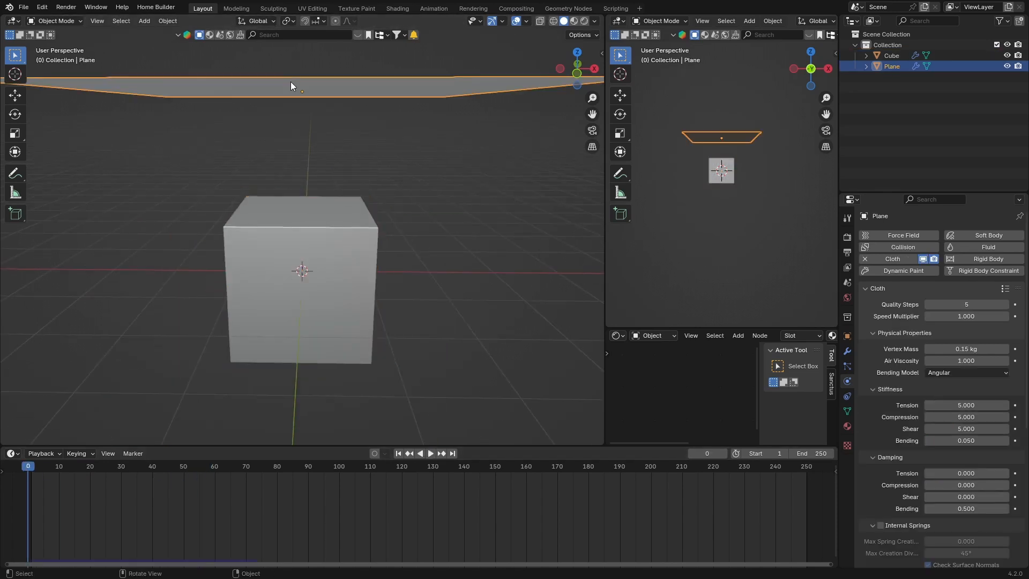
pyautogui.moveTo(647, 284)
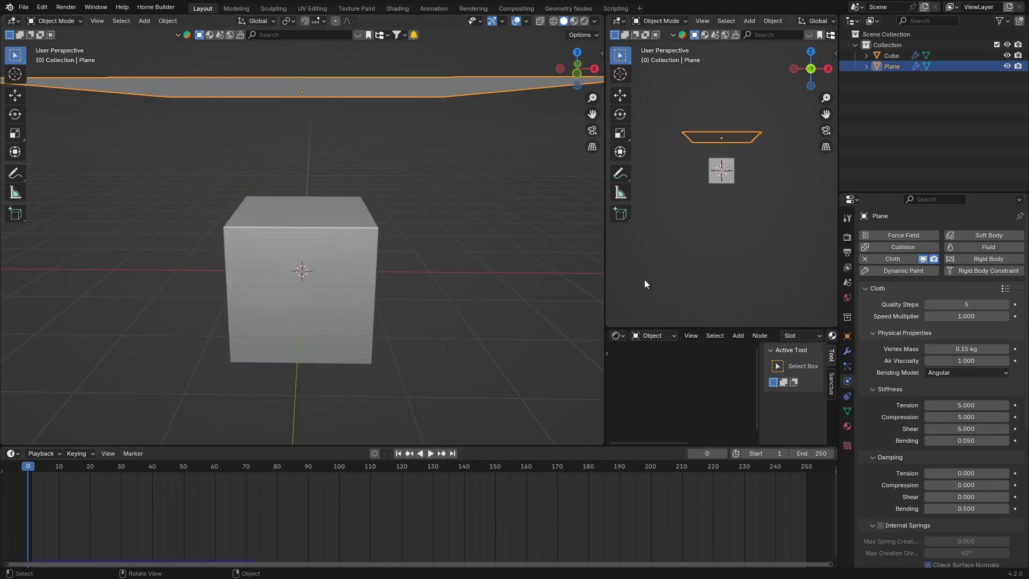
pyautogui.click(847, 349)
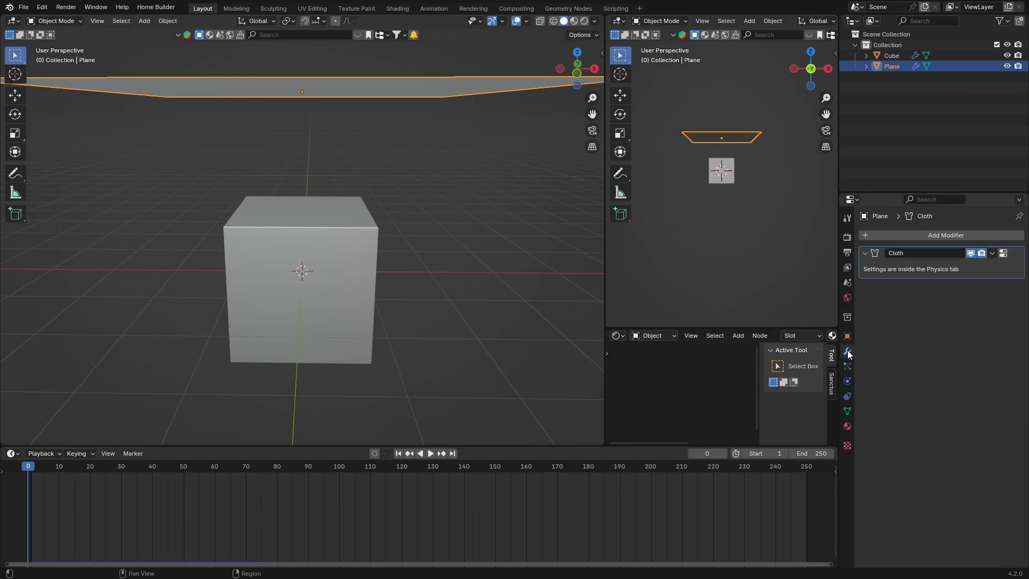
pyautogui.click(946, 235)
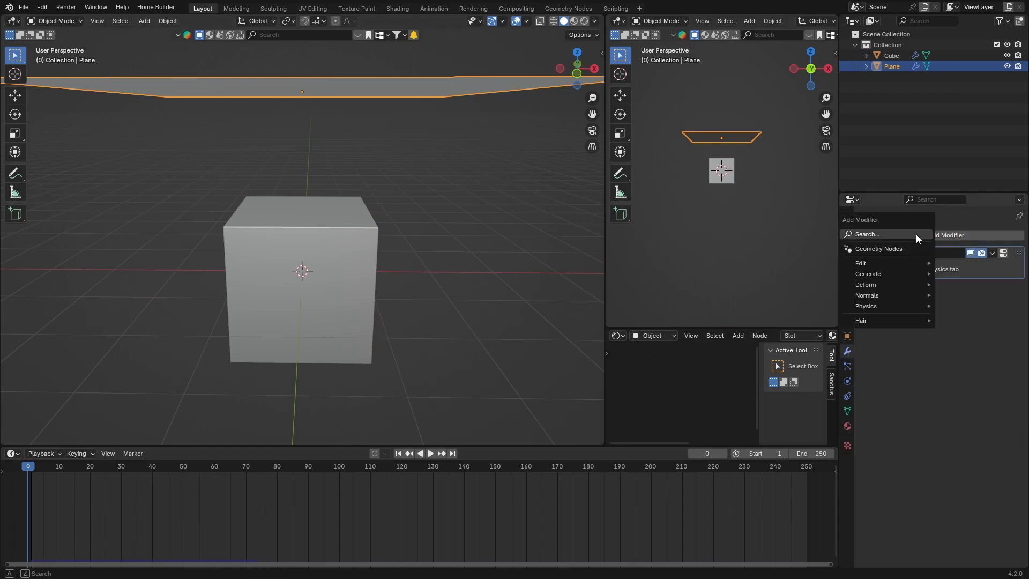
pyautogui.write('su')
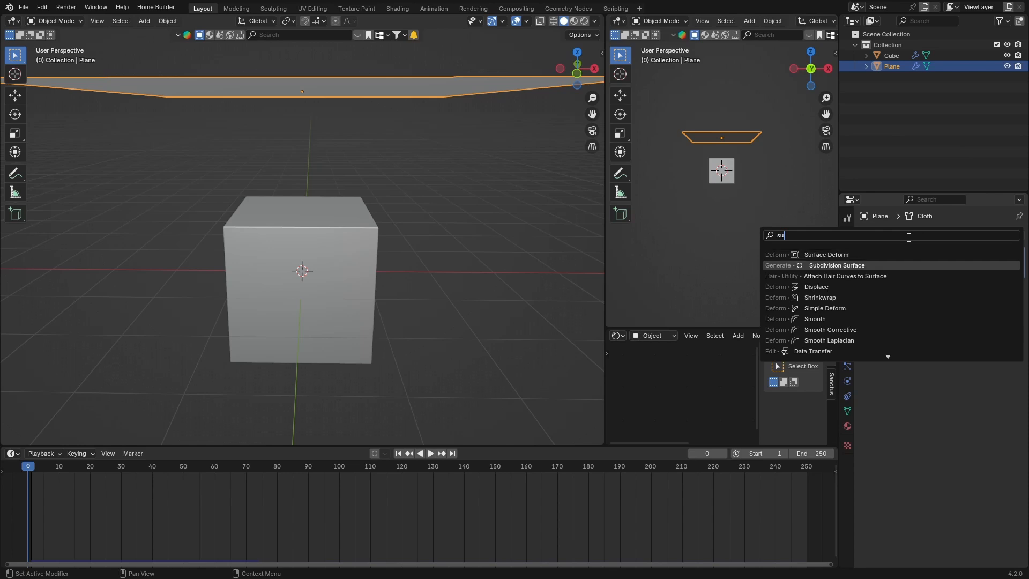
pyautogui.click(837, 264)
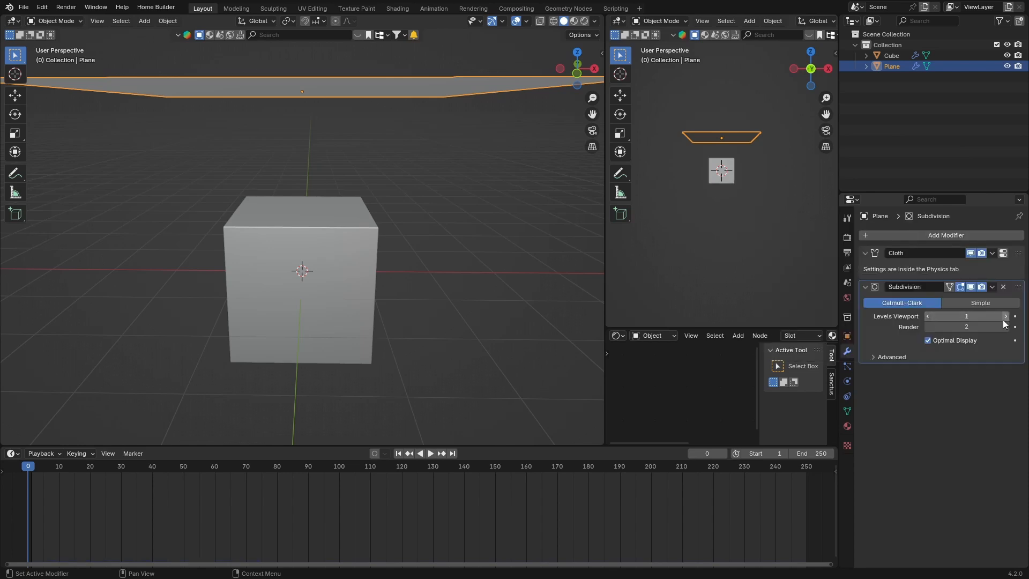
pyautogui.click(1005, 316)
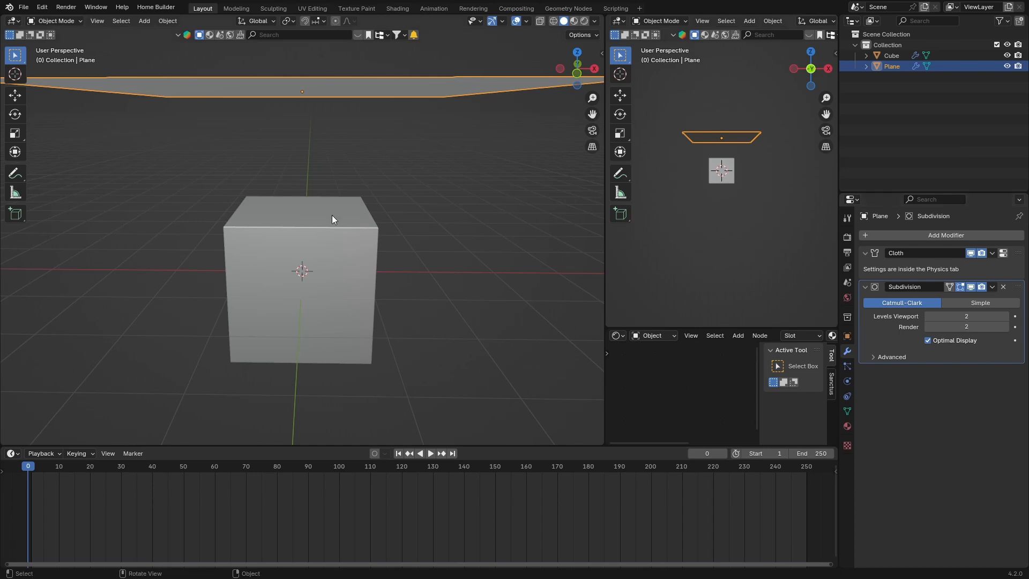
pyautogui.click(430, 453)
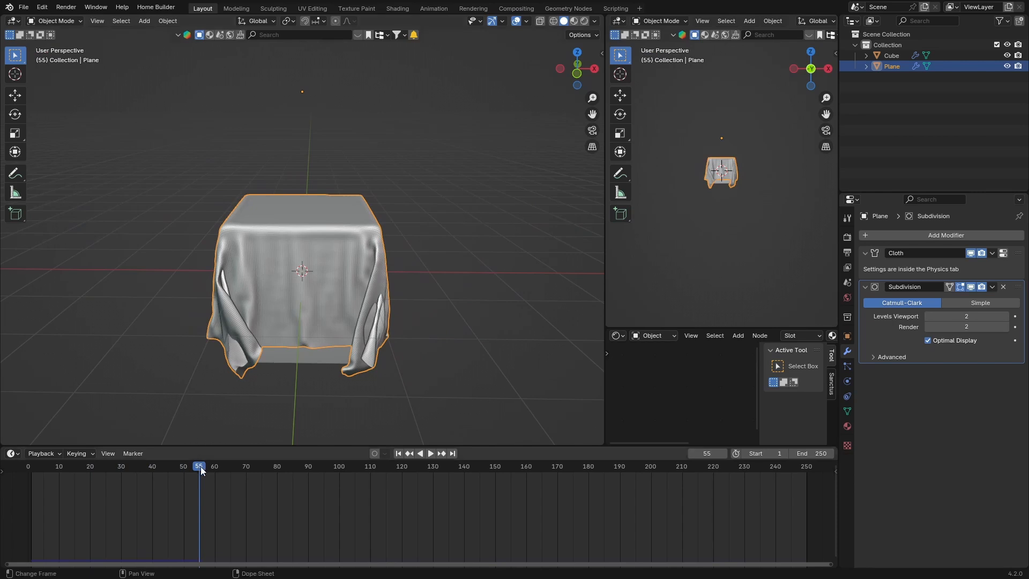
# - Rewind to frame 0, select the plane and replay until it settles by frame 72
pyautogui.click(27, 466)
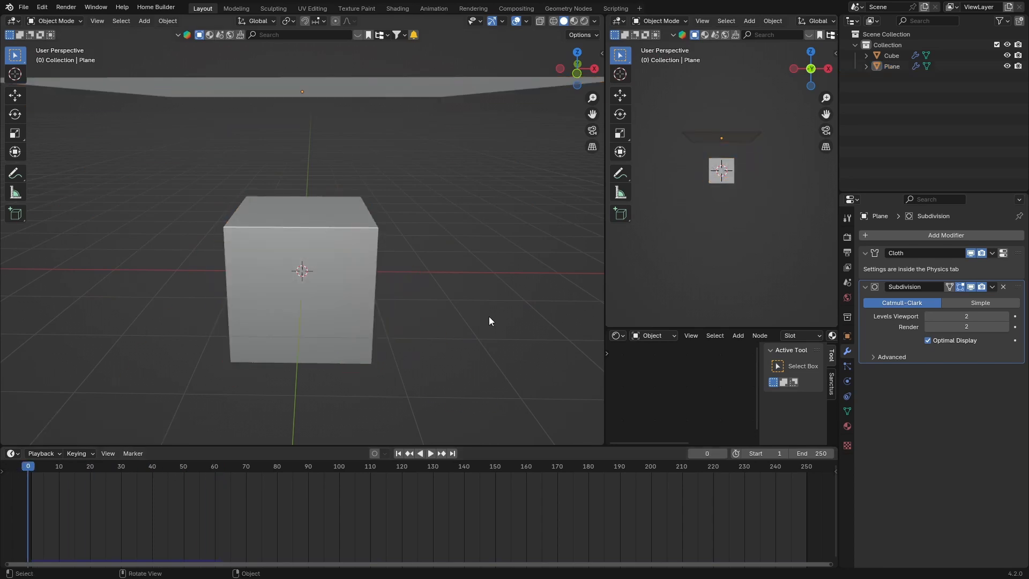
pyautogui.click(289, 90)
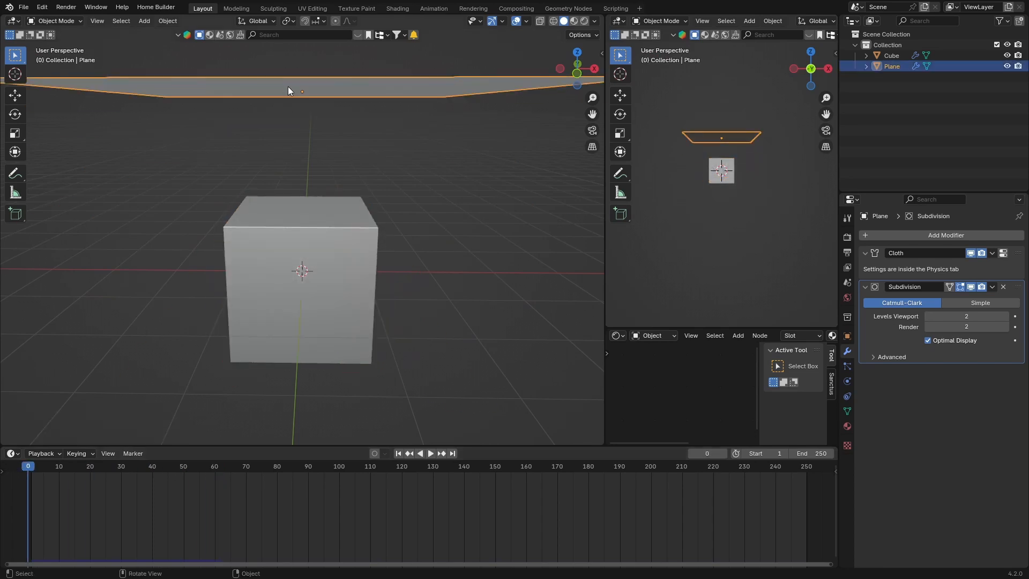
pyautogui.click(430, 454)
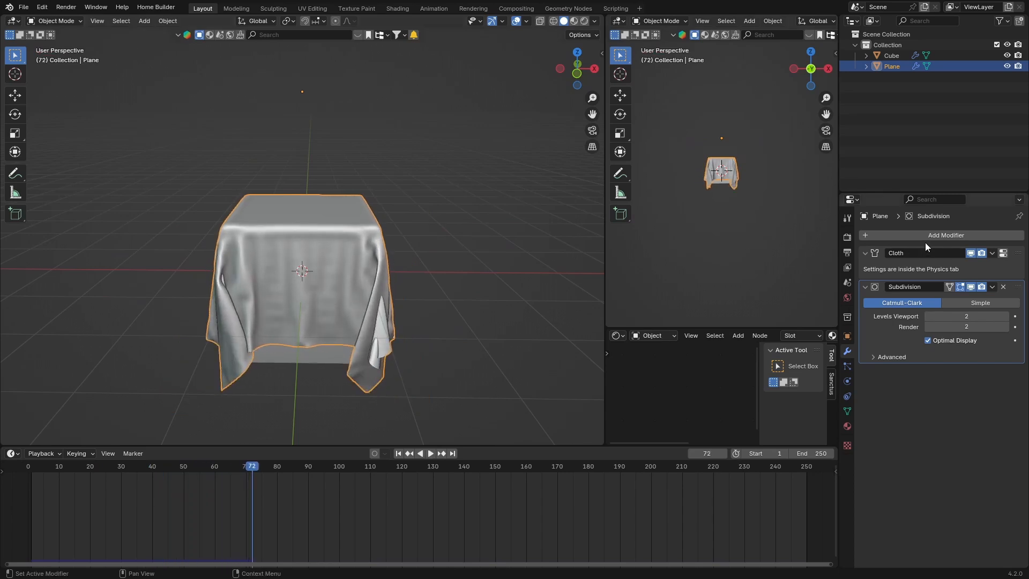
pyautogui.moveTo(848, 382)
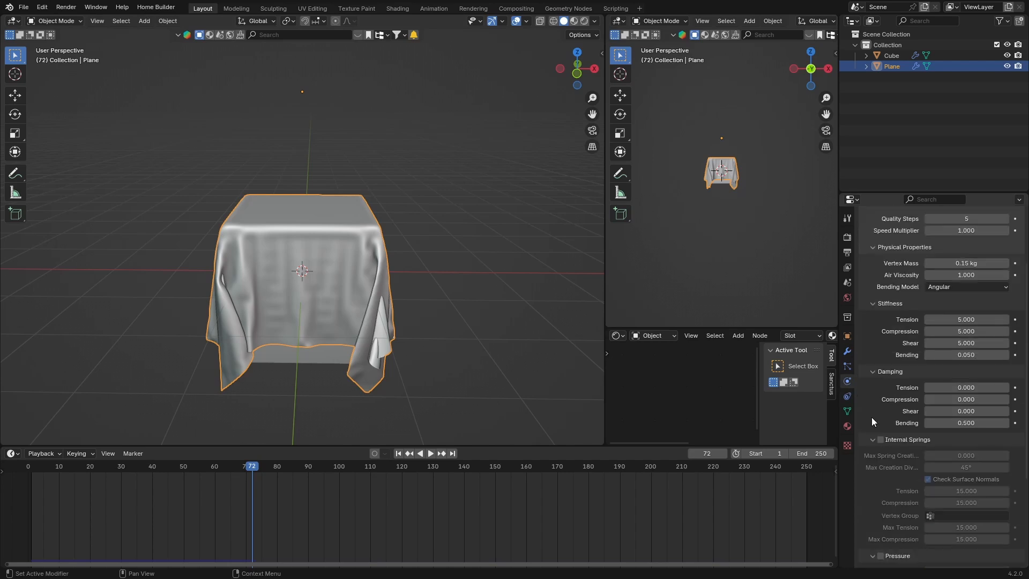
# - Enable Self Collisions in the cloth's Collisions panel and replay the simulation
pyautogui.scroll(-3)
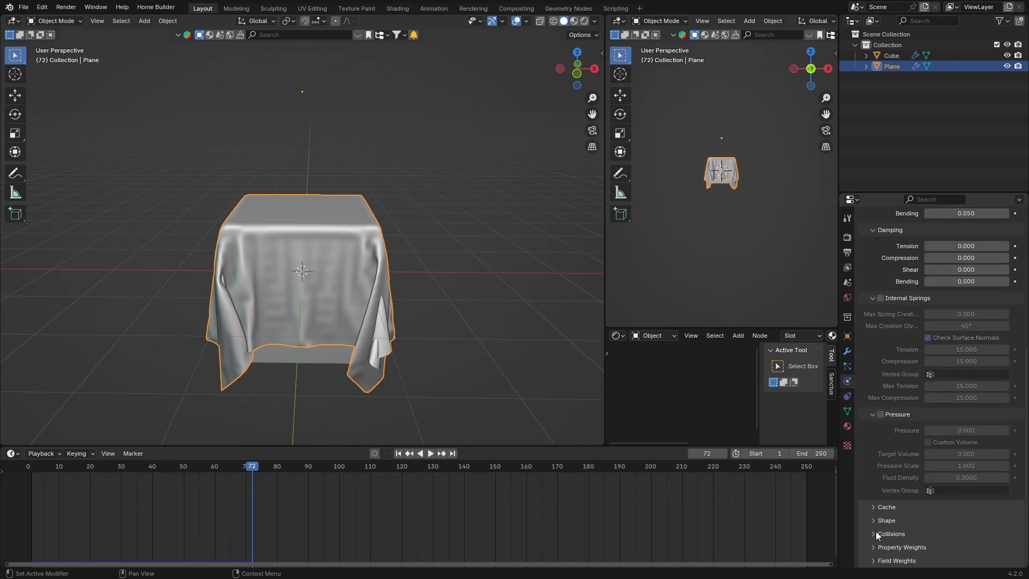
pyautogui.click(875, 534)
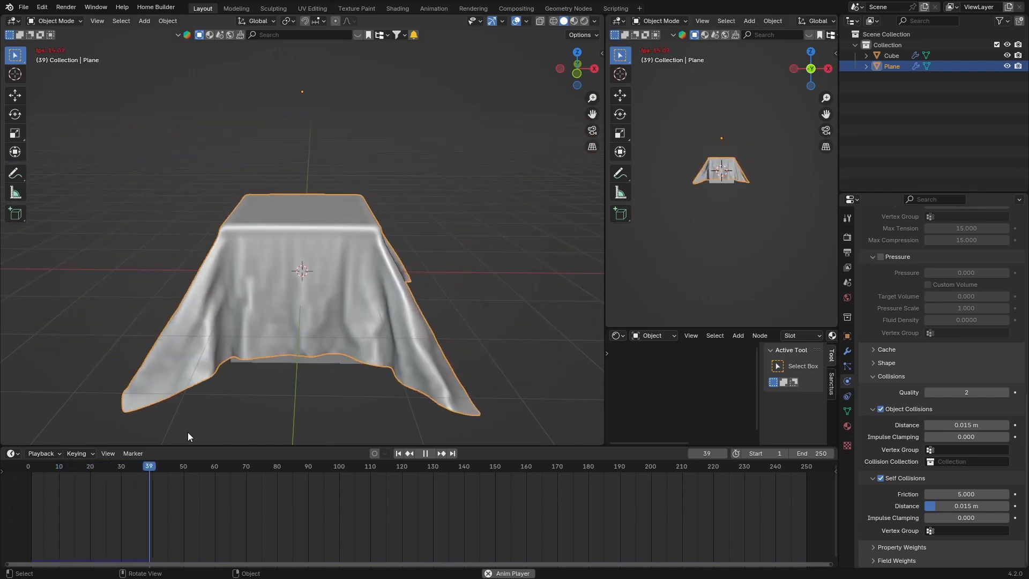
pyautogui.click(425, 452)
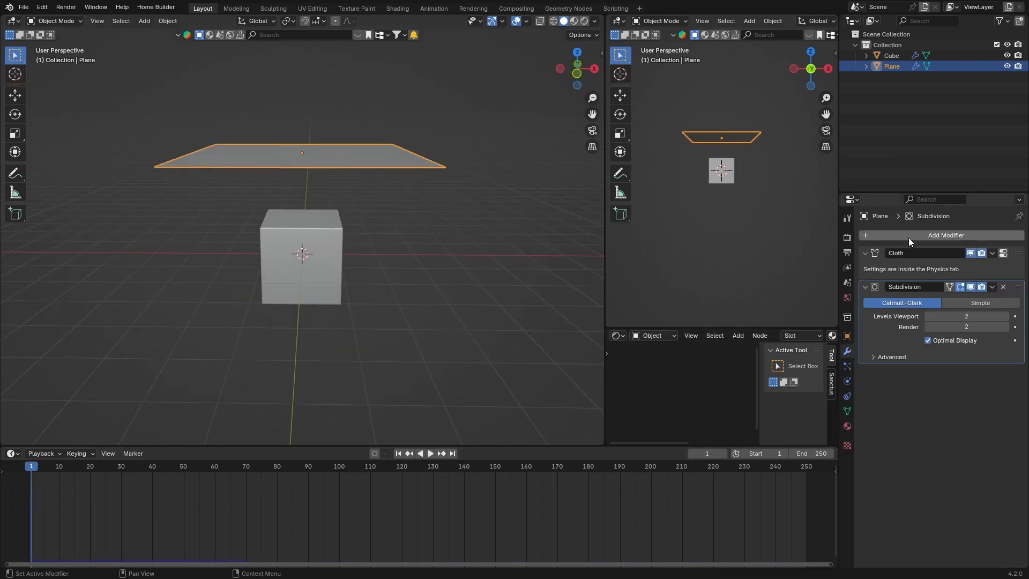
# - Add a 0.02 m Solidify modifier to the plane and replay the cloth simulation to frame 44
pyautogui.click(945, 235)
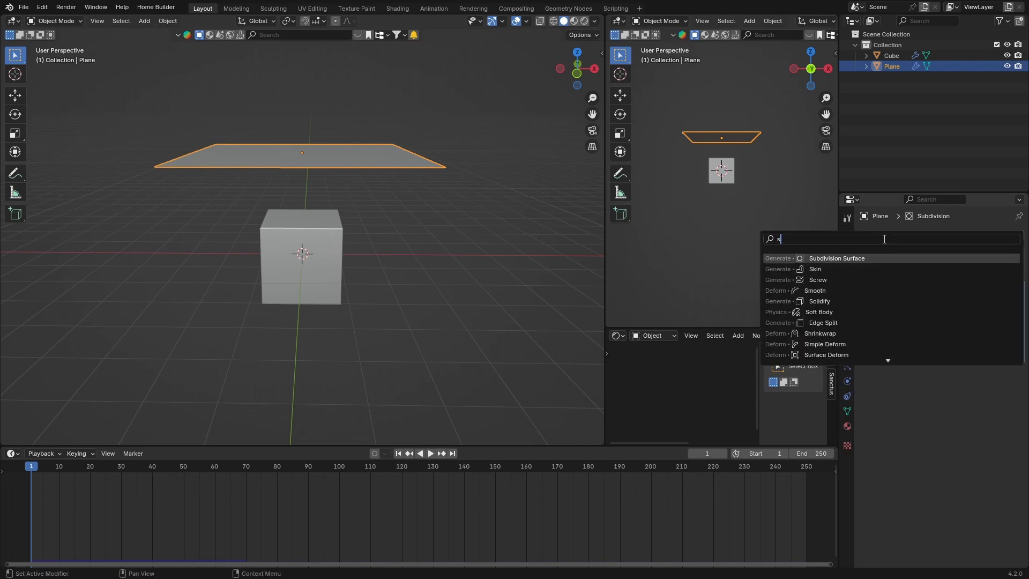
pyautogui.write('ol')
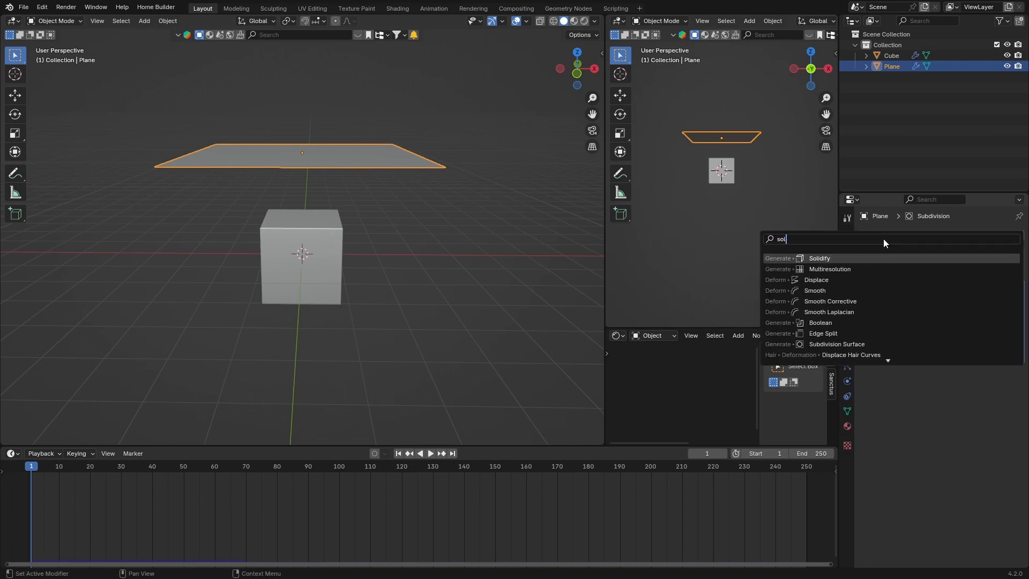
pyautogui.click(819, 258)
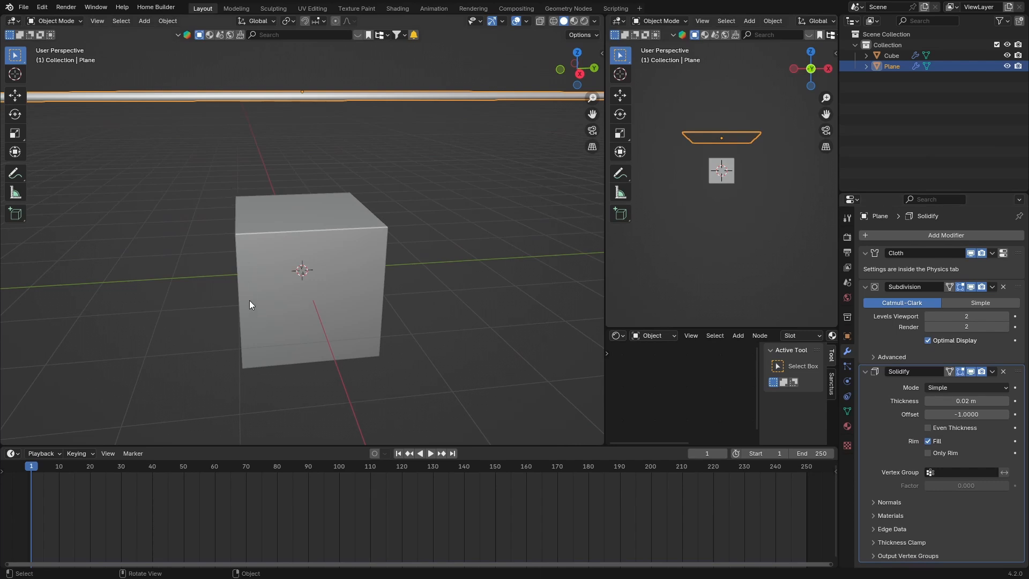
pyautogui.click(430, 453)
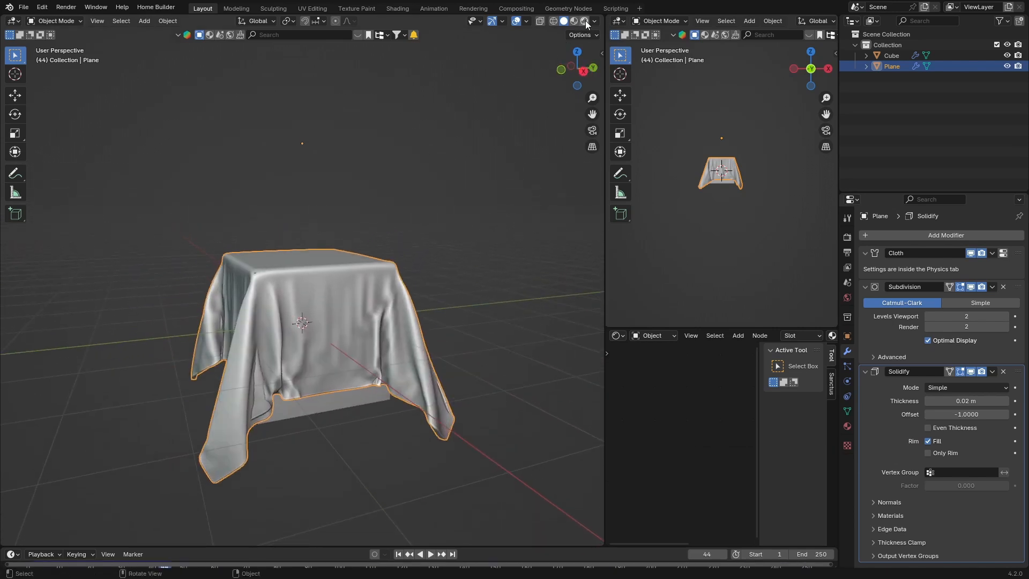
# - Switch to Rendered shading and preview a silky blue cloth from Realtime Materials
pyautogui.click(578, 21)
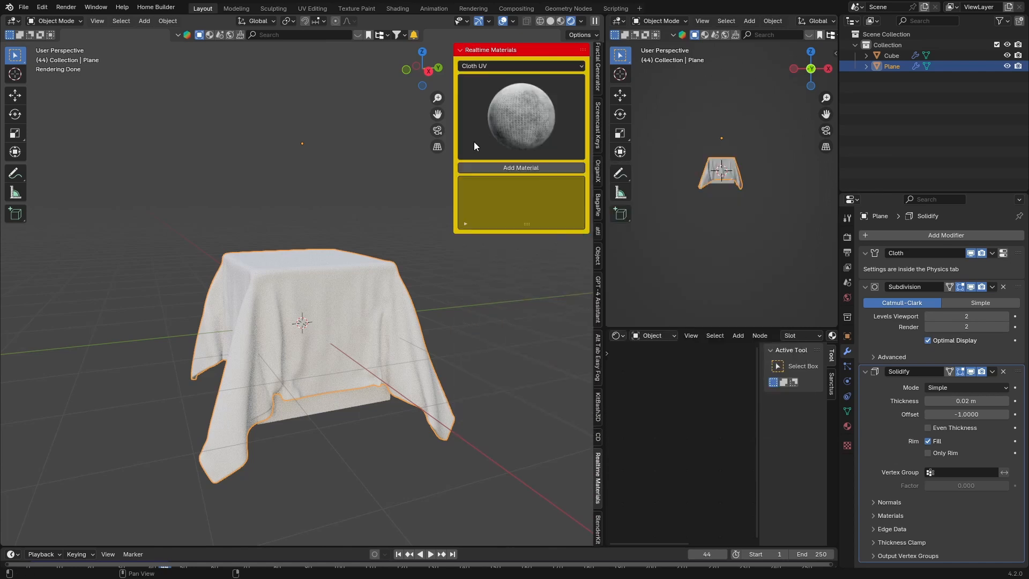
pyautogui.click(518, 66)
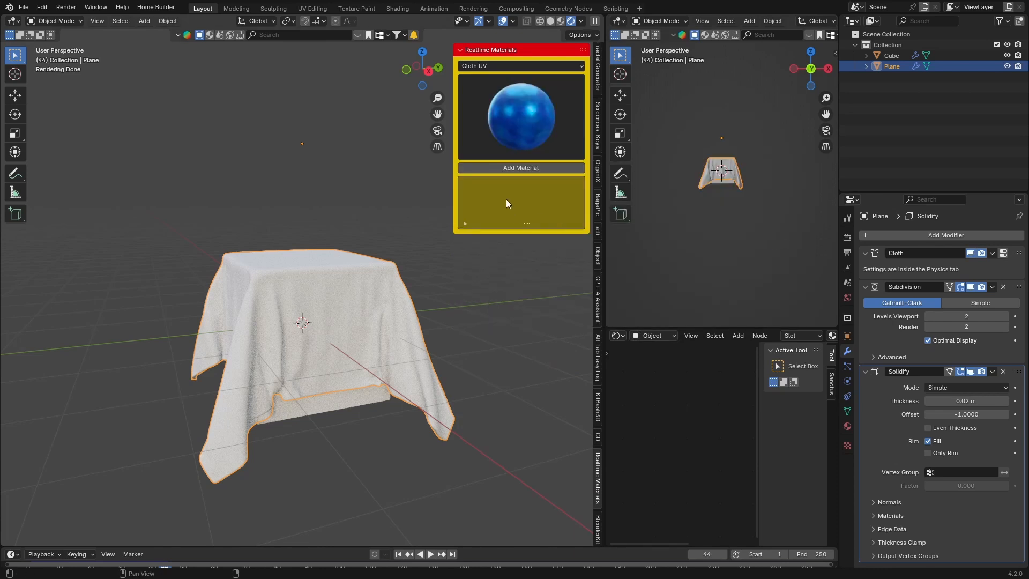
pyautogui.click(520, 167)
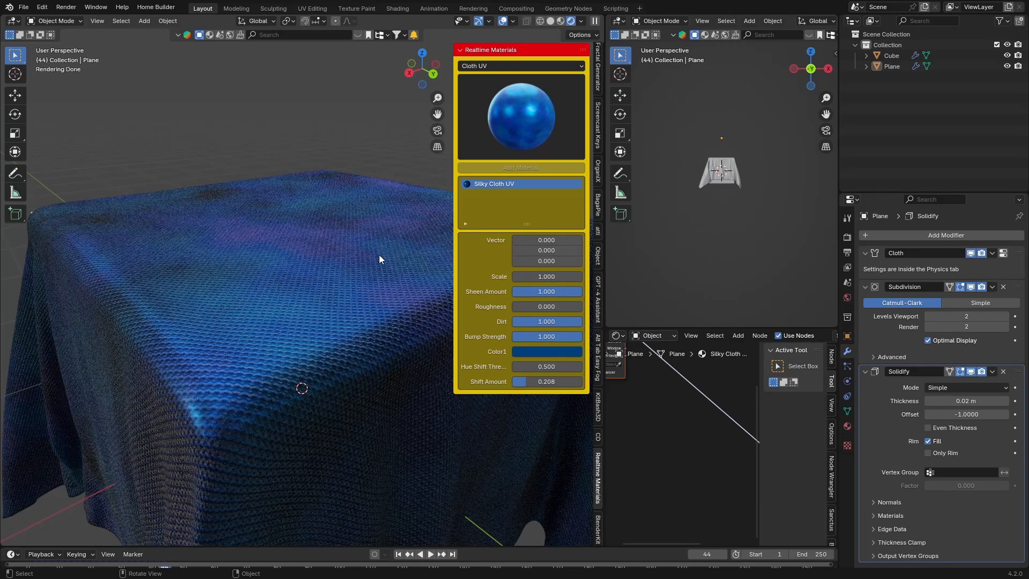
pyautogui.moveTo(320, 292)
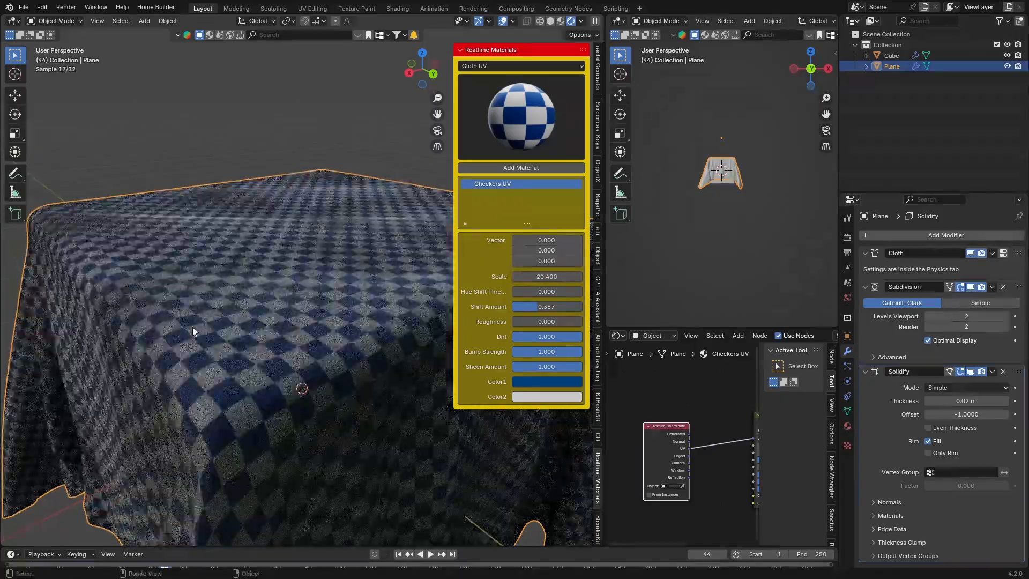
# - Browse the Checkers and Knitter Criss Cross previews, then apply Dark Knitter UV
pyautogui.click(521, 116)
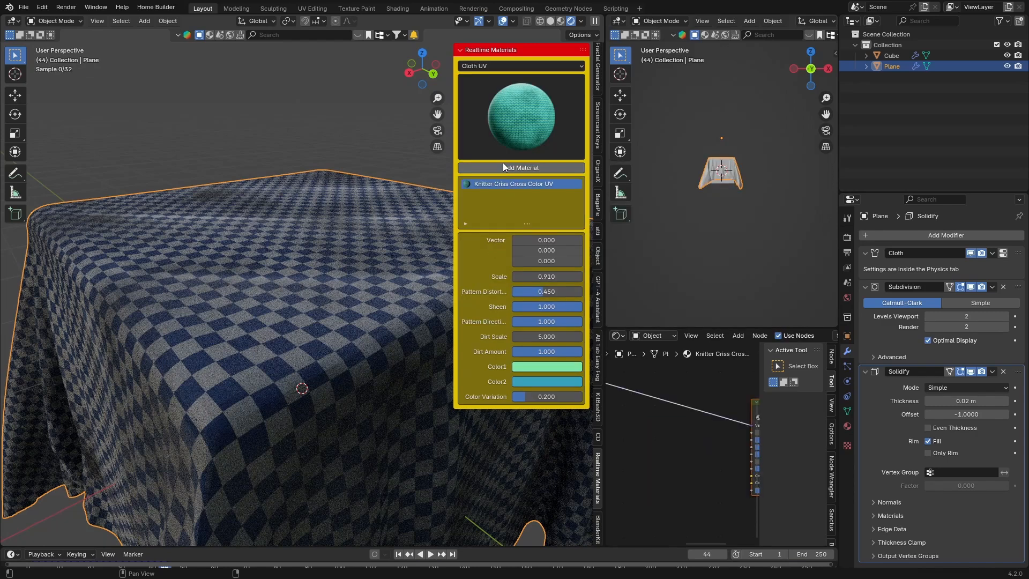
pyautogui.click(521, 65)
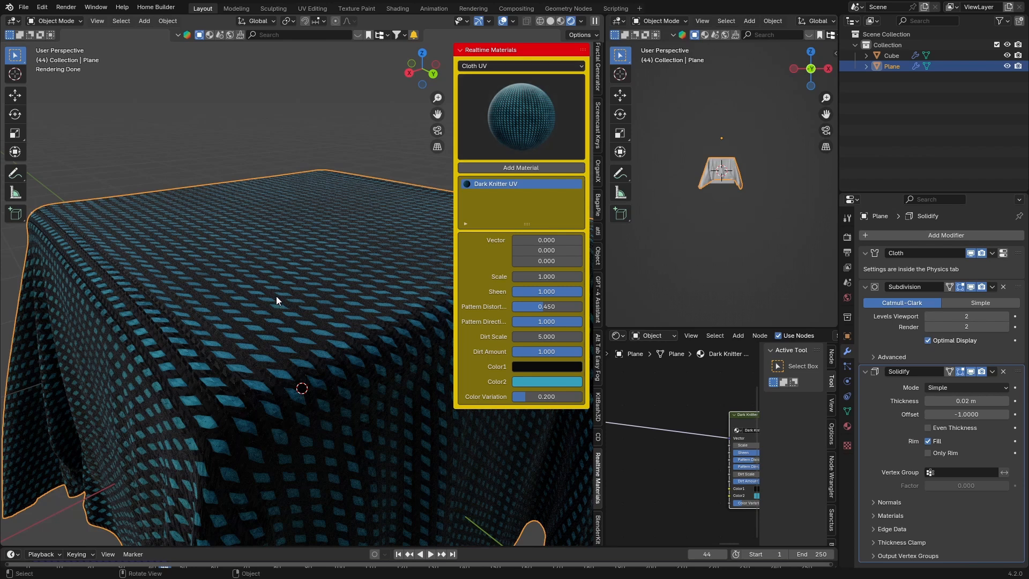
pyautogui.moveTo(311, 321)
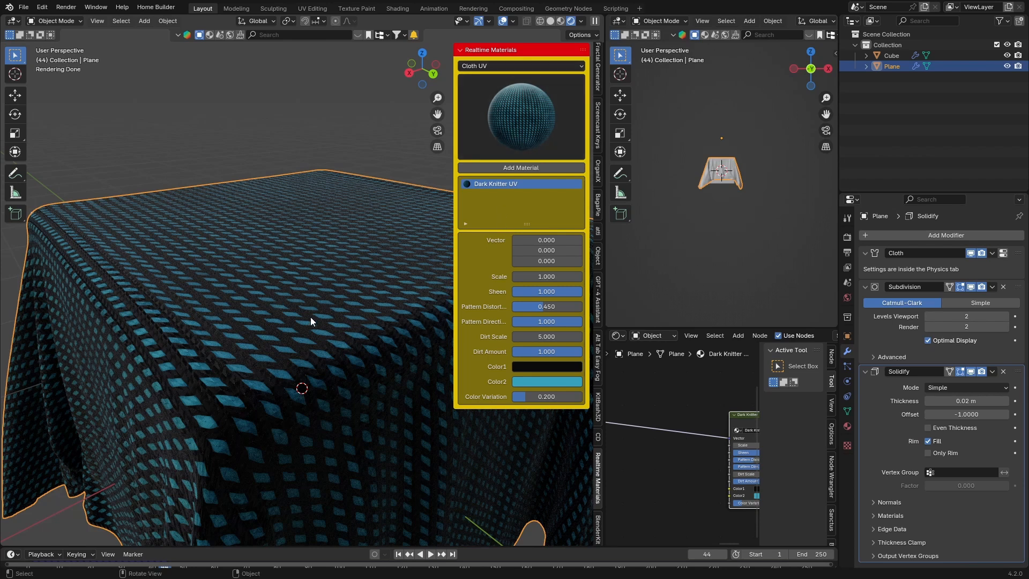
pyautogui.moveTo(280, 194)
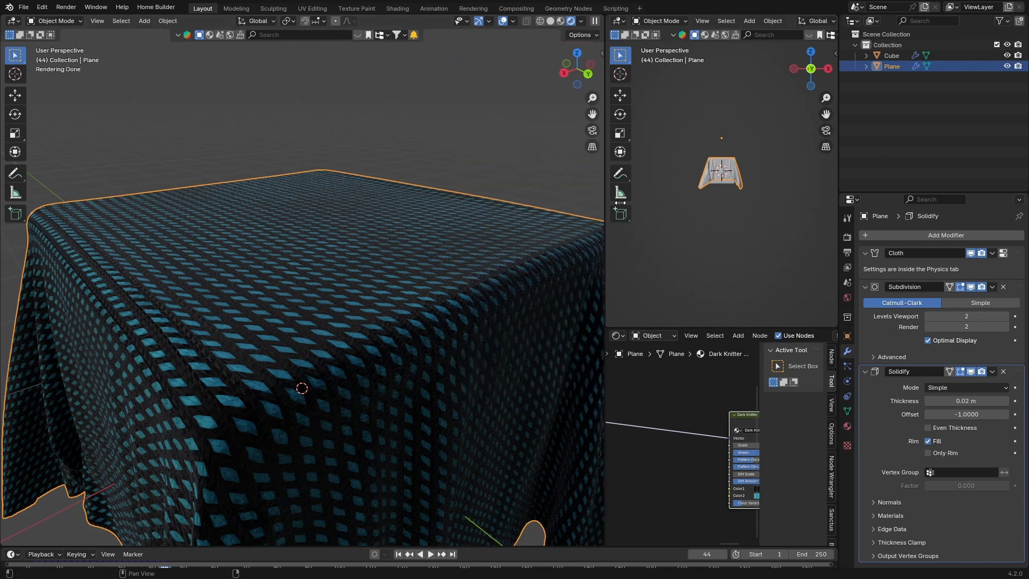
pyautogui.moveTo(540, 195)
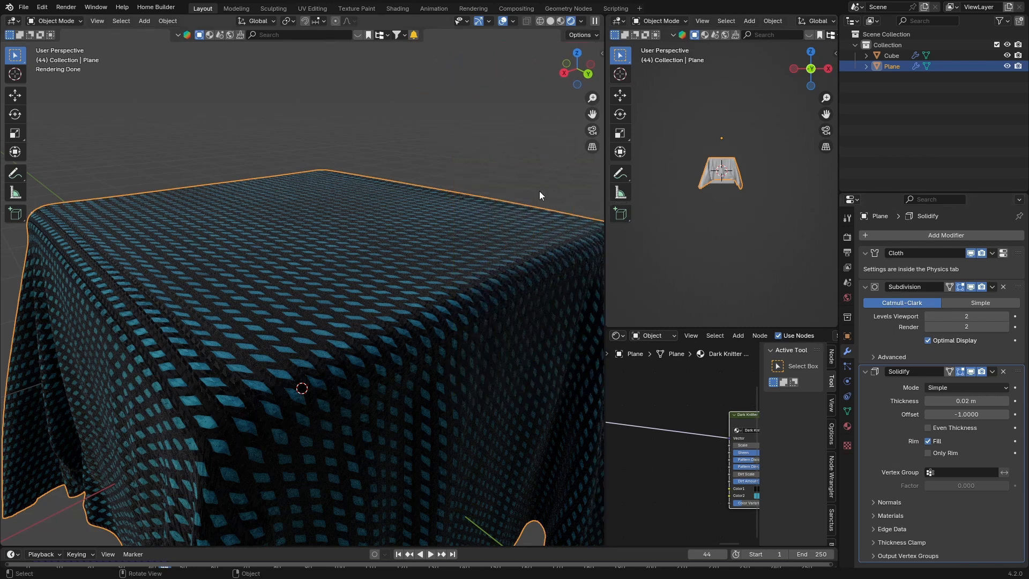
pyautogui.moveTo(204, 315)
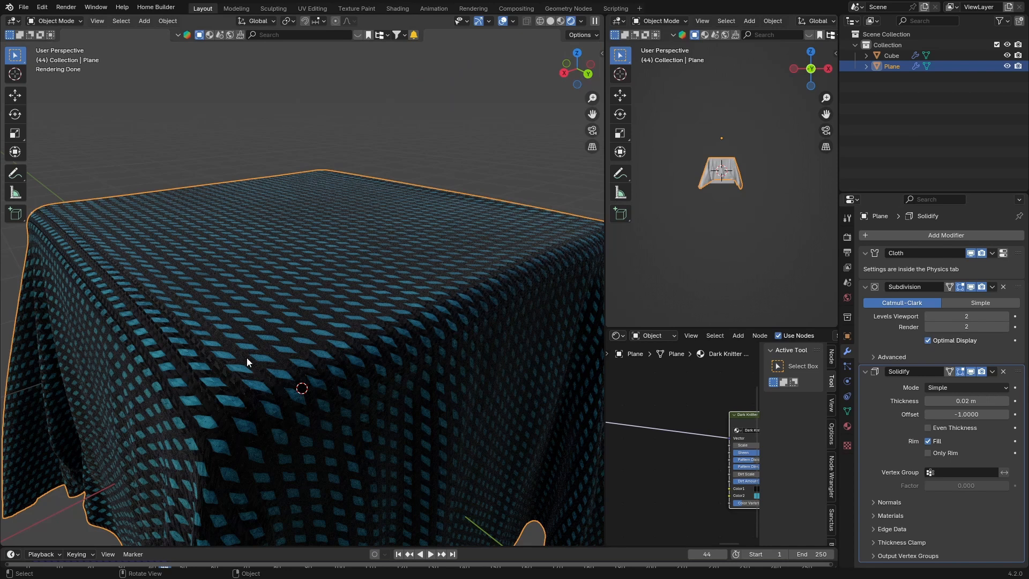
pyautogui.moveTo(214, 362)
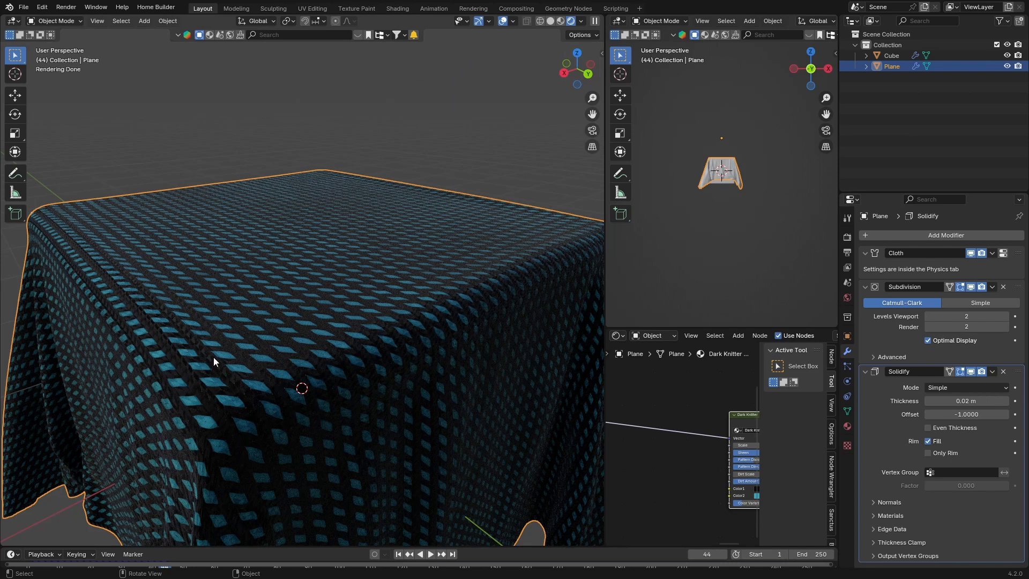
pyautogui.moveTo(296, 62)
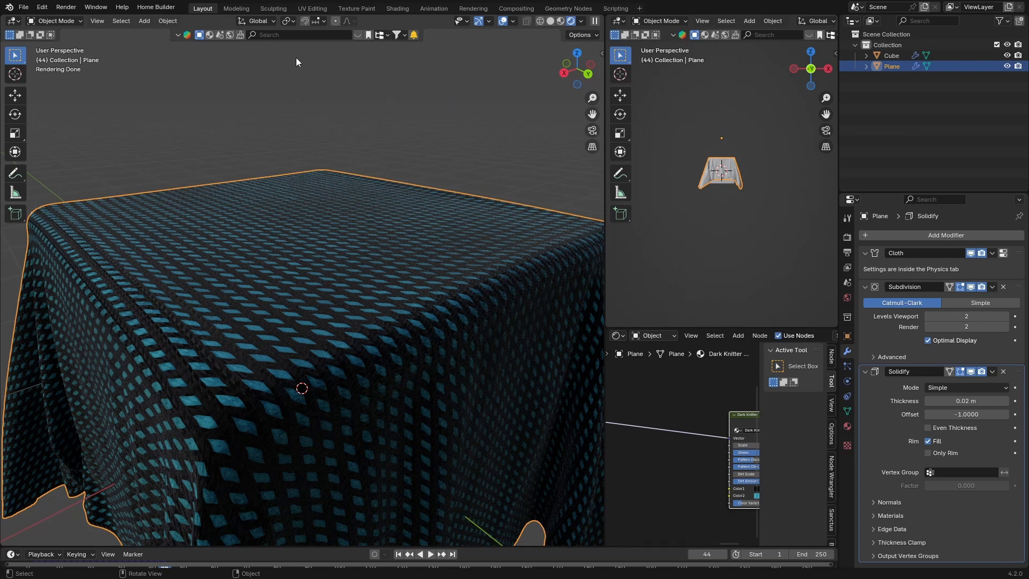
pyautogui.moveTo(408, 164)
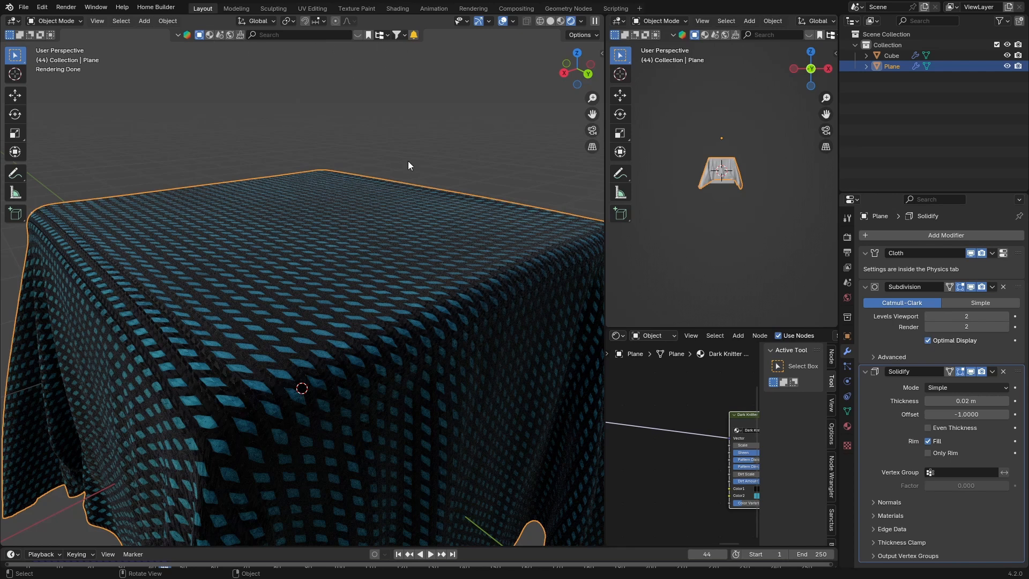